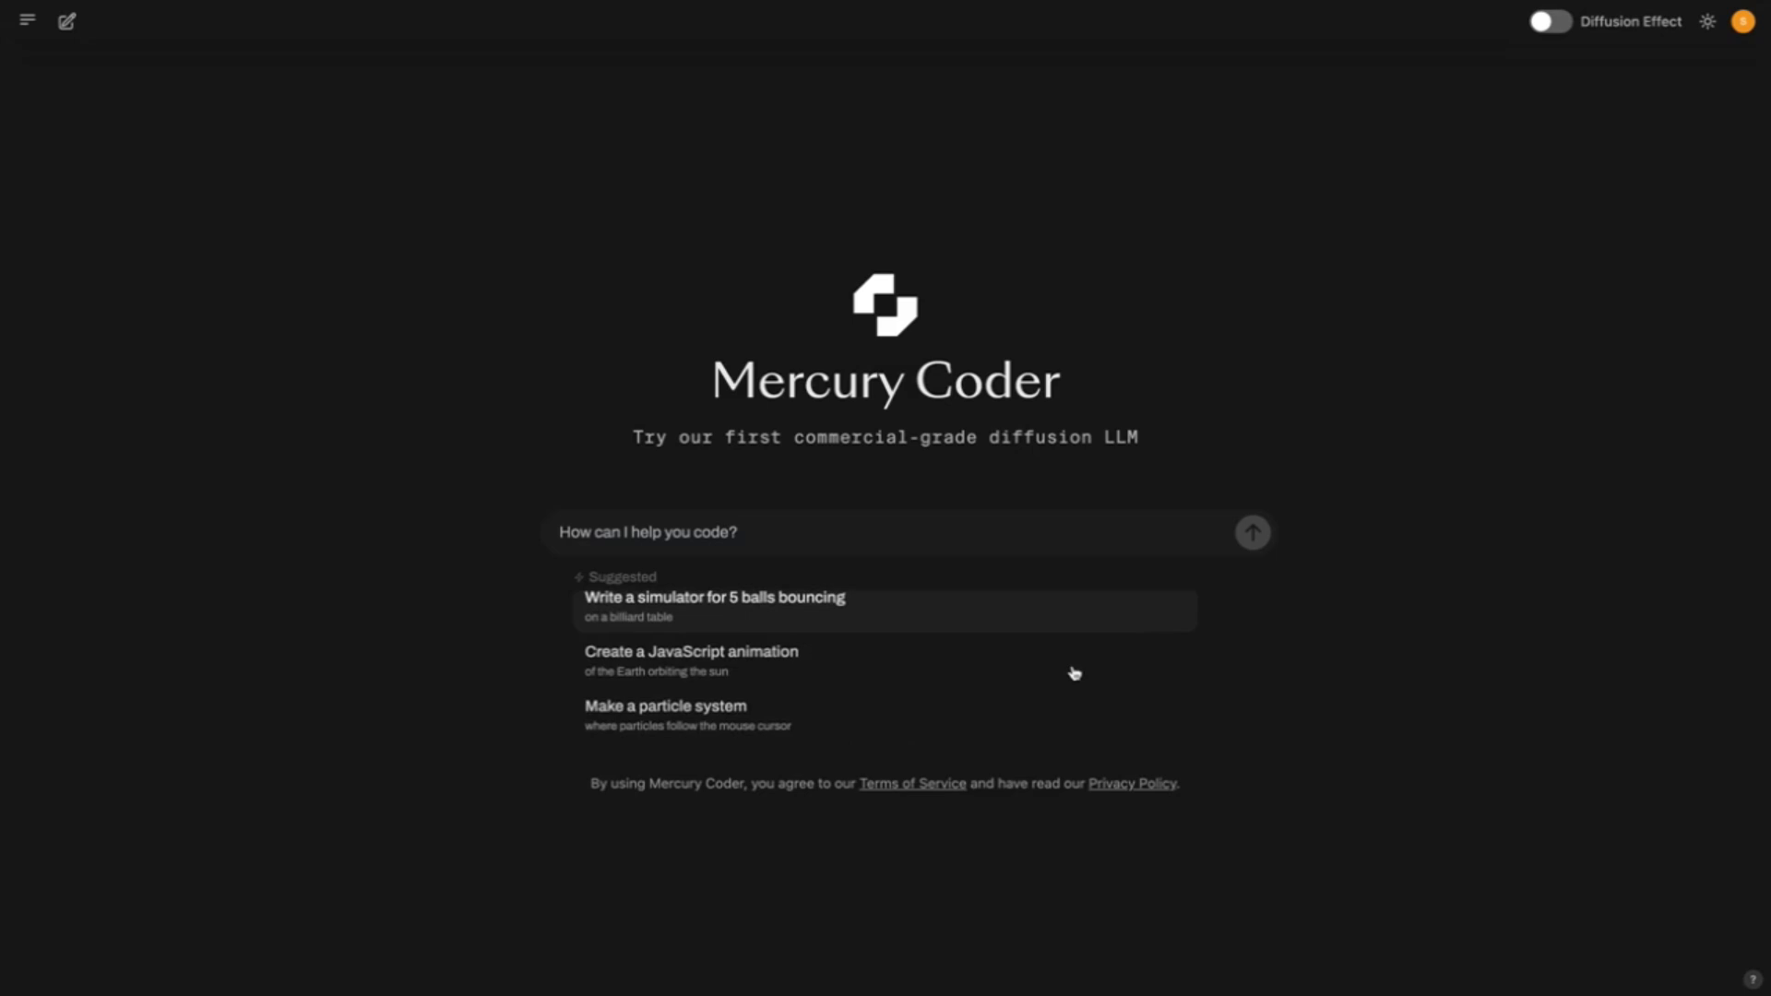
# Send the 'Make a particle system' suggestion as the prompt to generate the canvas demo
pyautogui.click(665, 706)
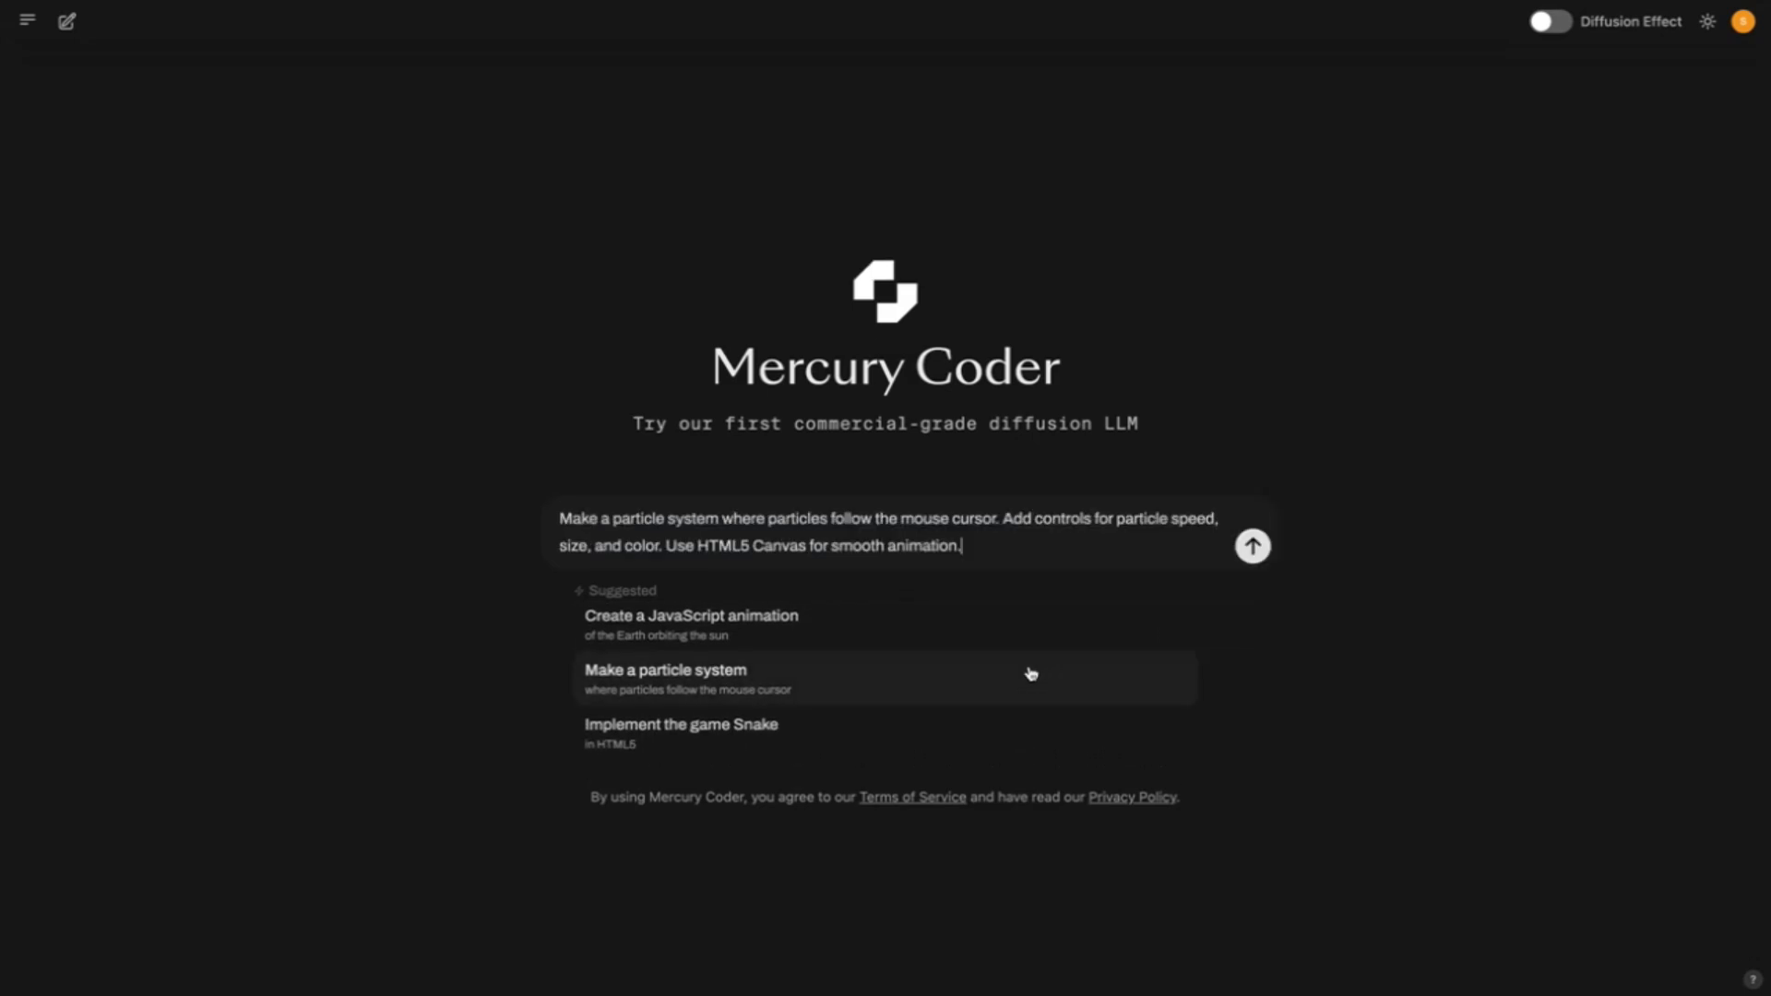
pyautogui.click(1252, 545)
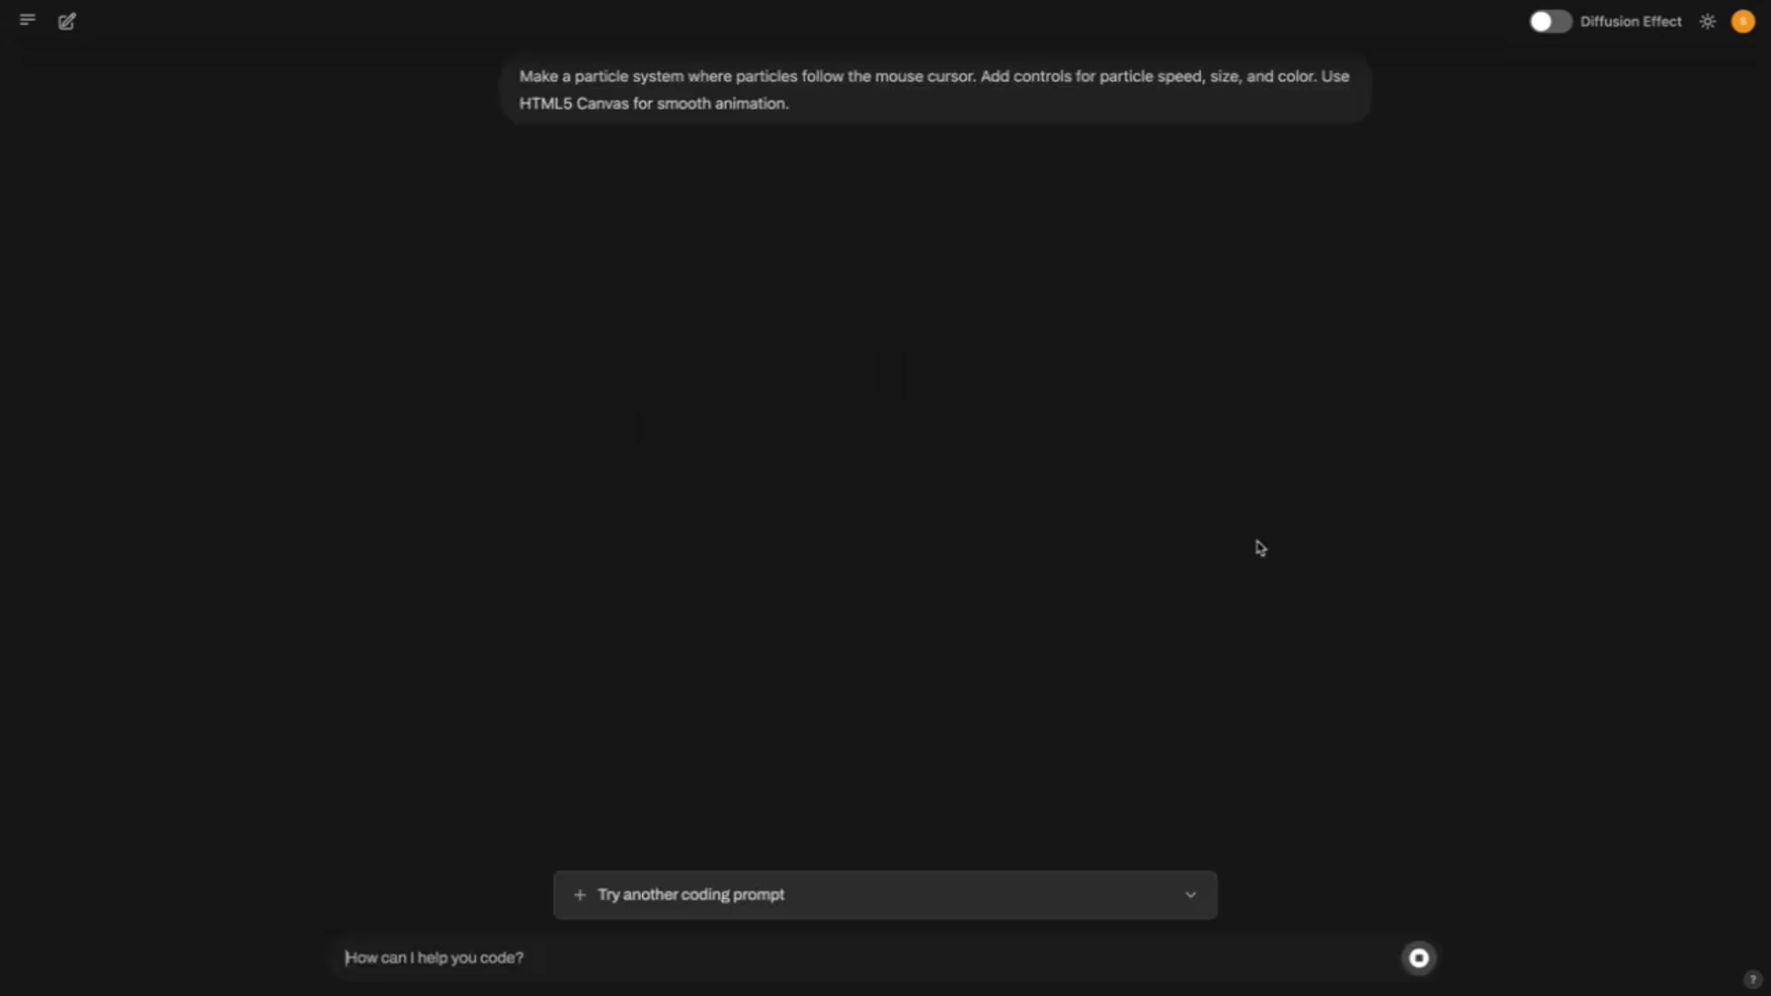
pyautogui.click(1419, 958)
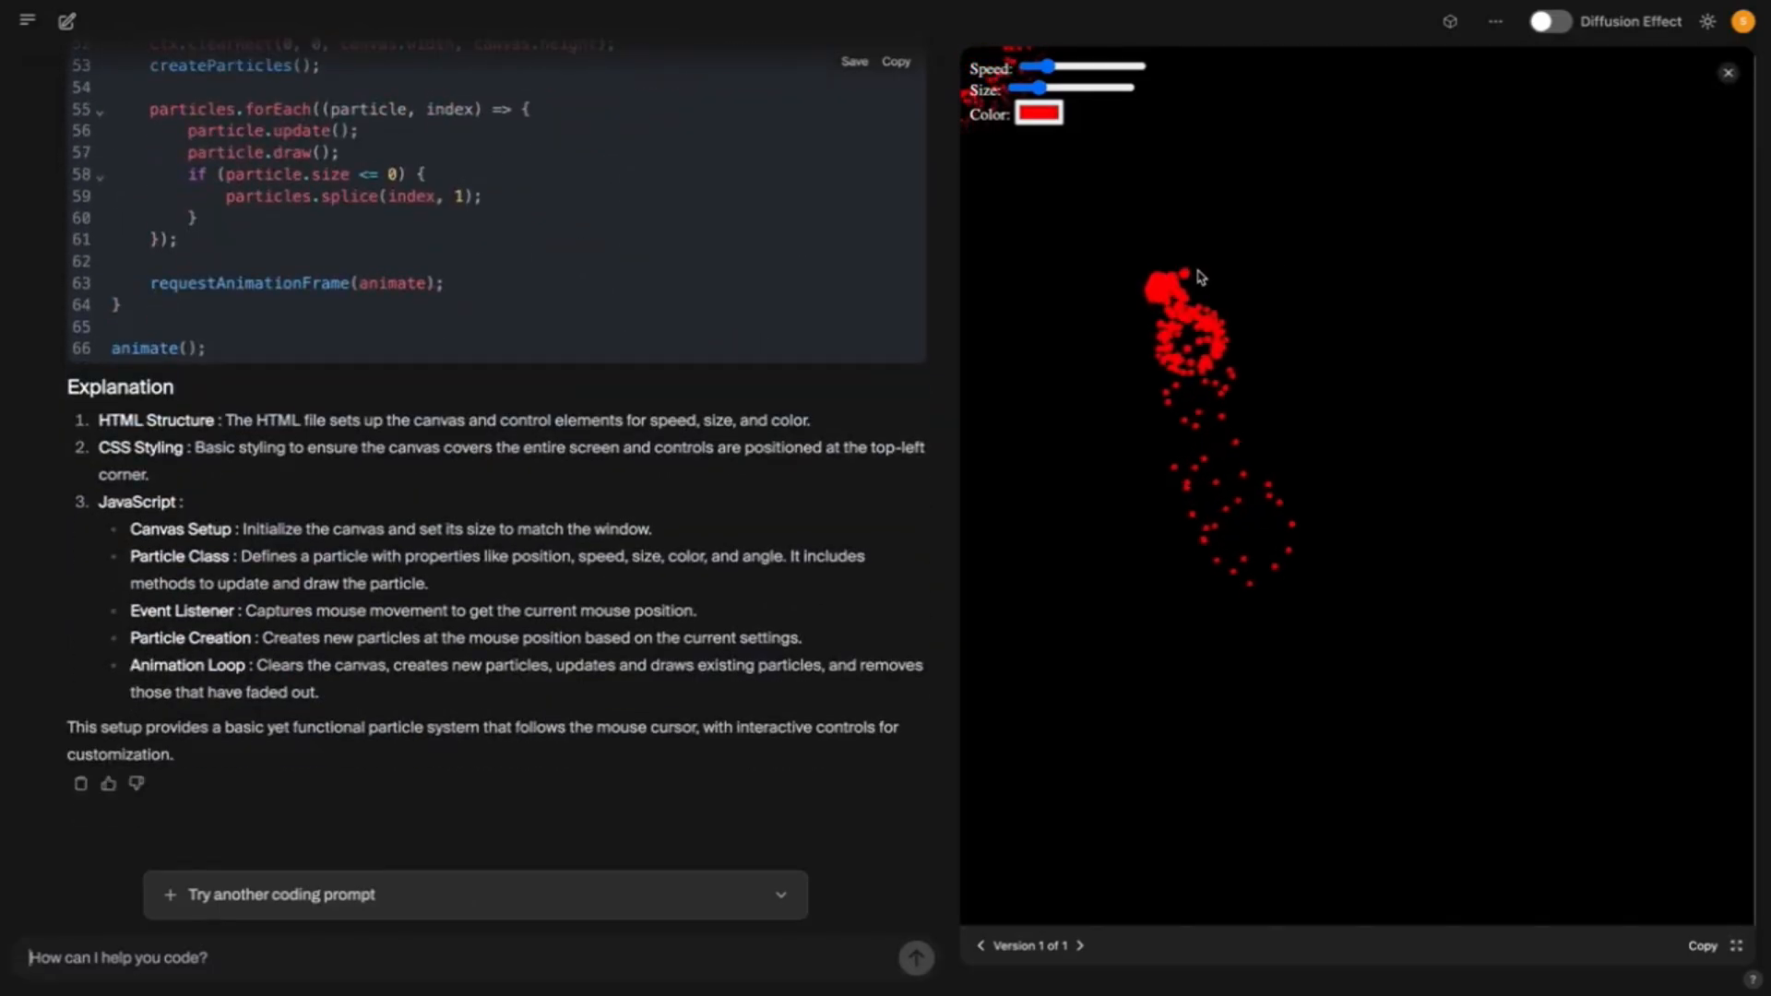
pyautogui.moveTo(1246, 543)
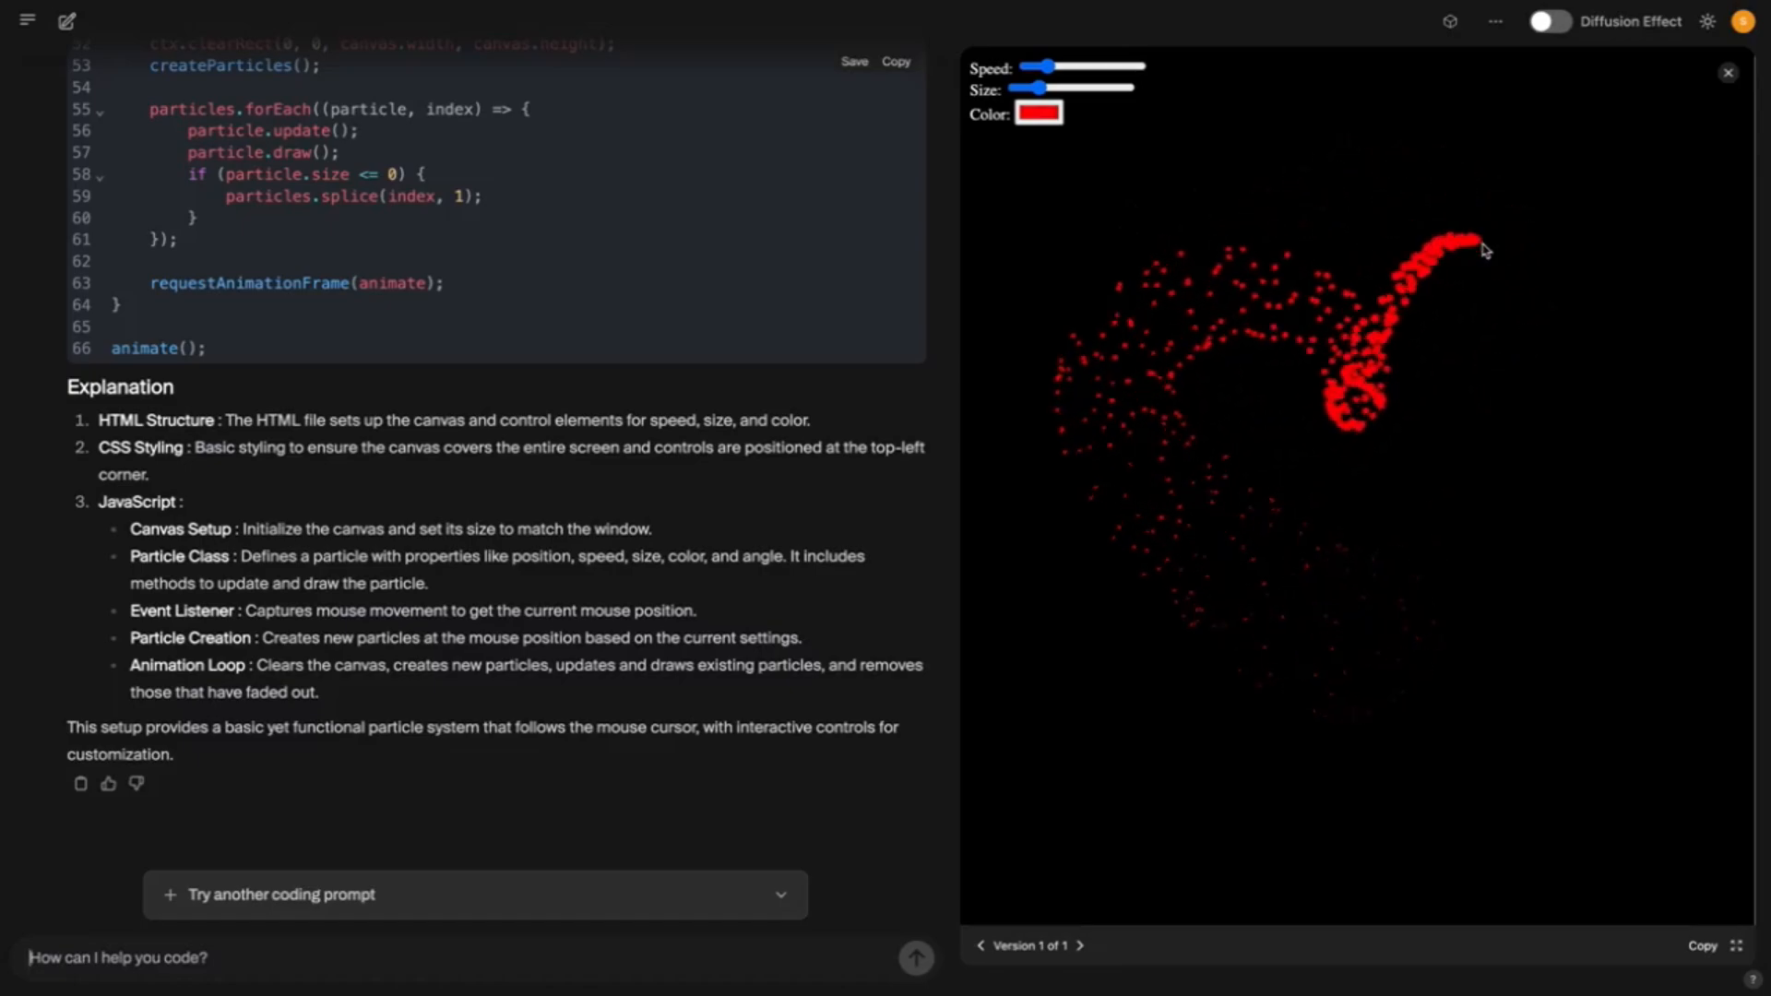
pyautogui.moveTo(1343, 211)
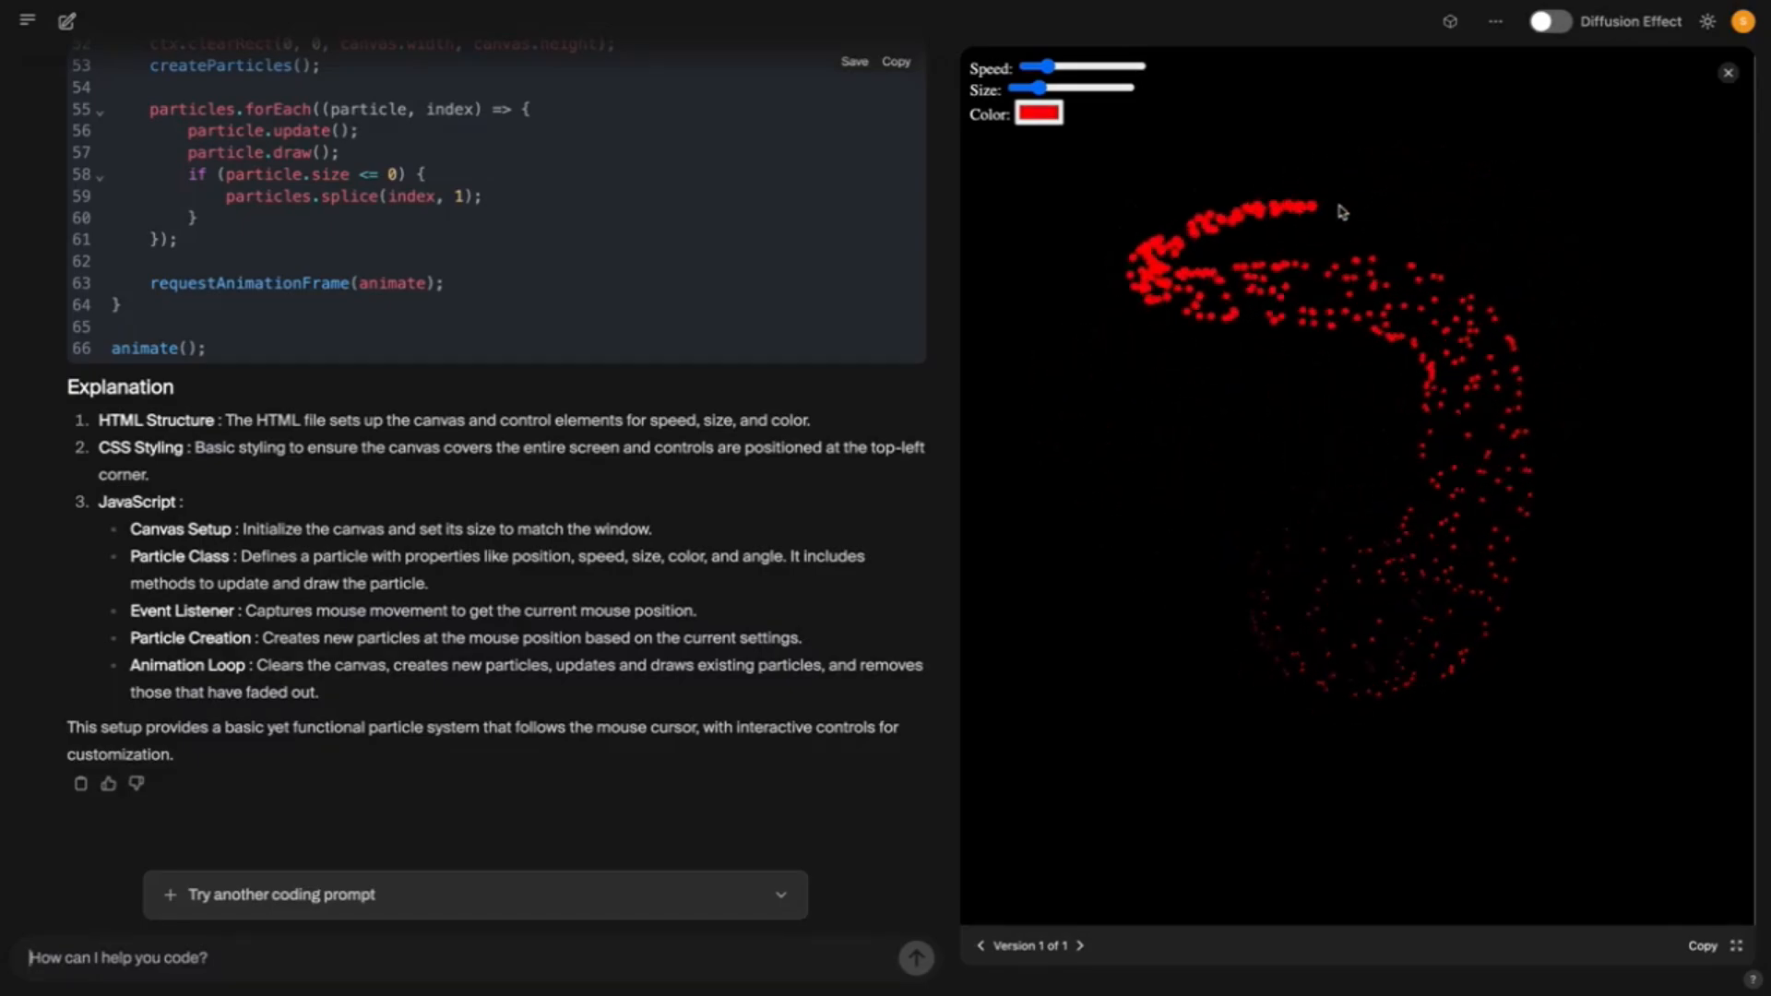
pyautogui.moveTo(1333, 199)
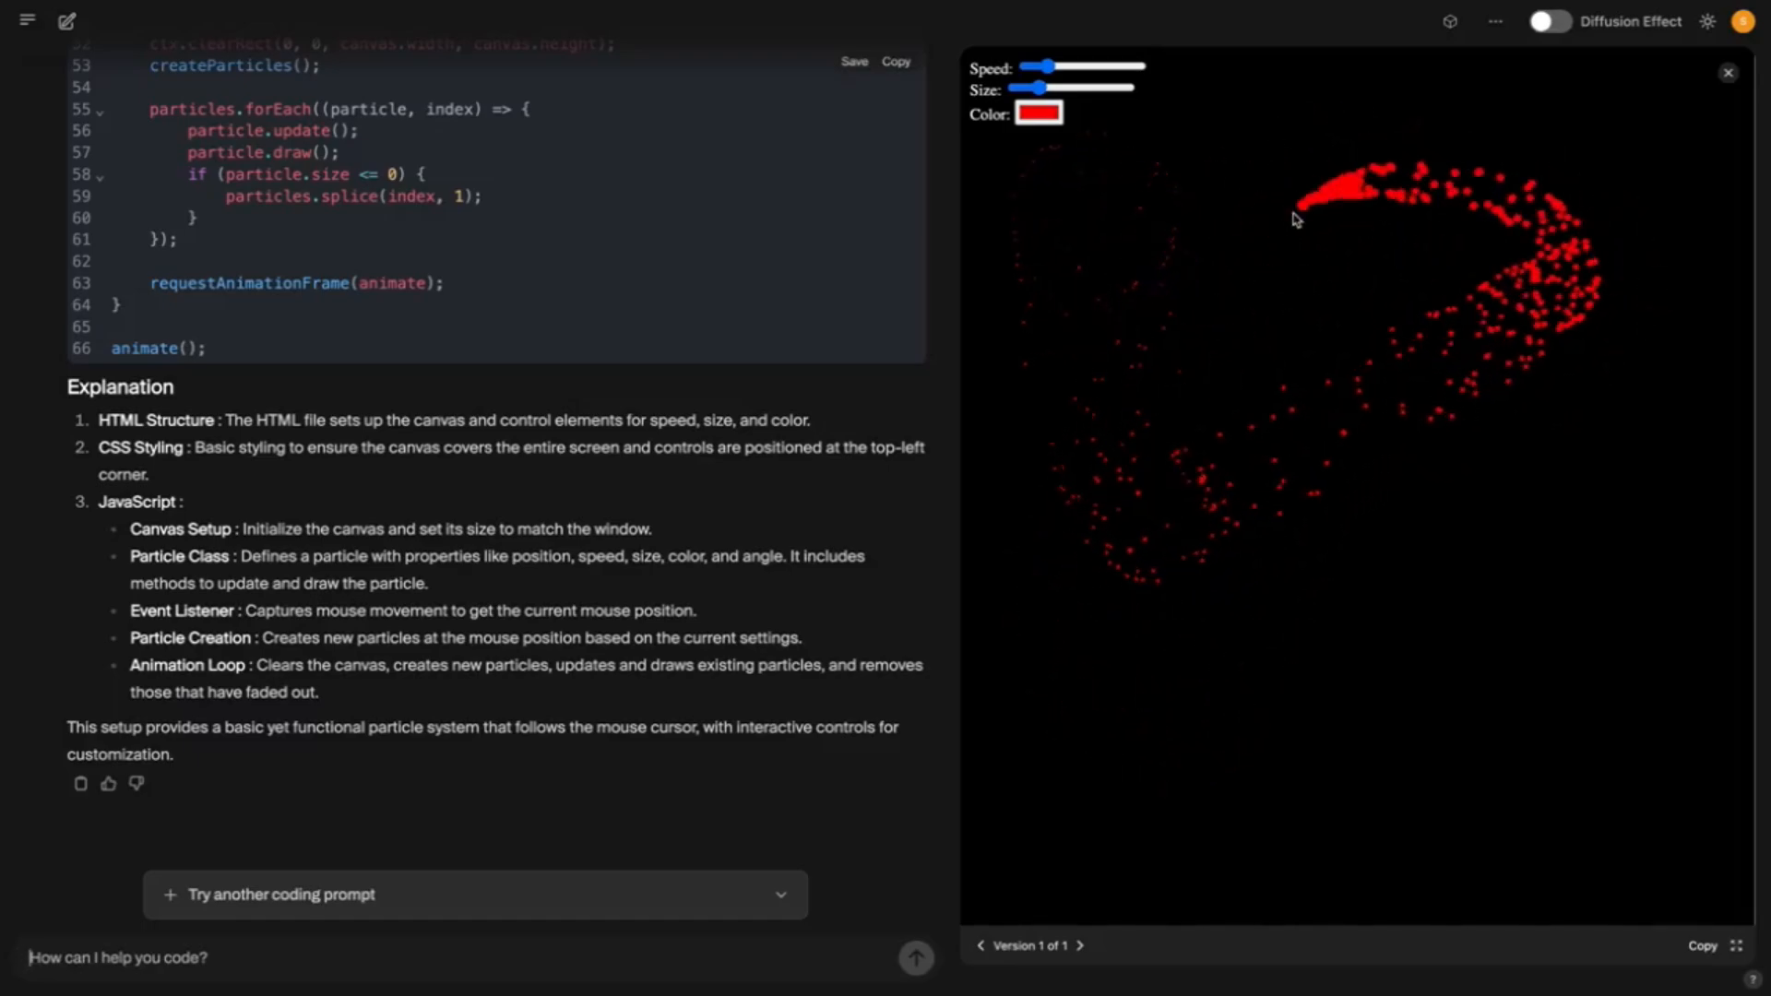
# Try a larger particle Size in the preview, then shrink the particles back down
pyautogui.moveTo(1028, 89); pyautogui.dragTo(1071, 88)
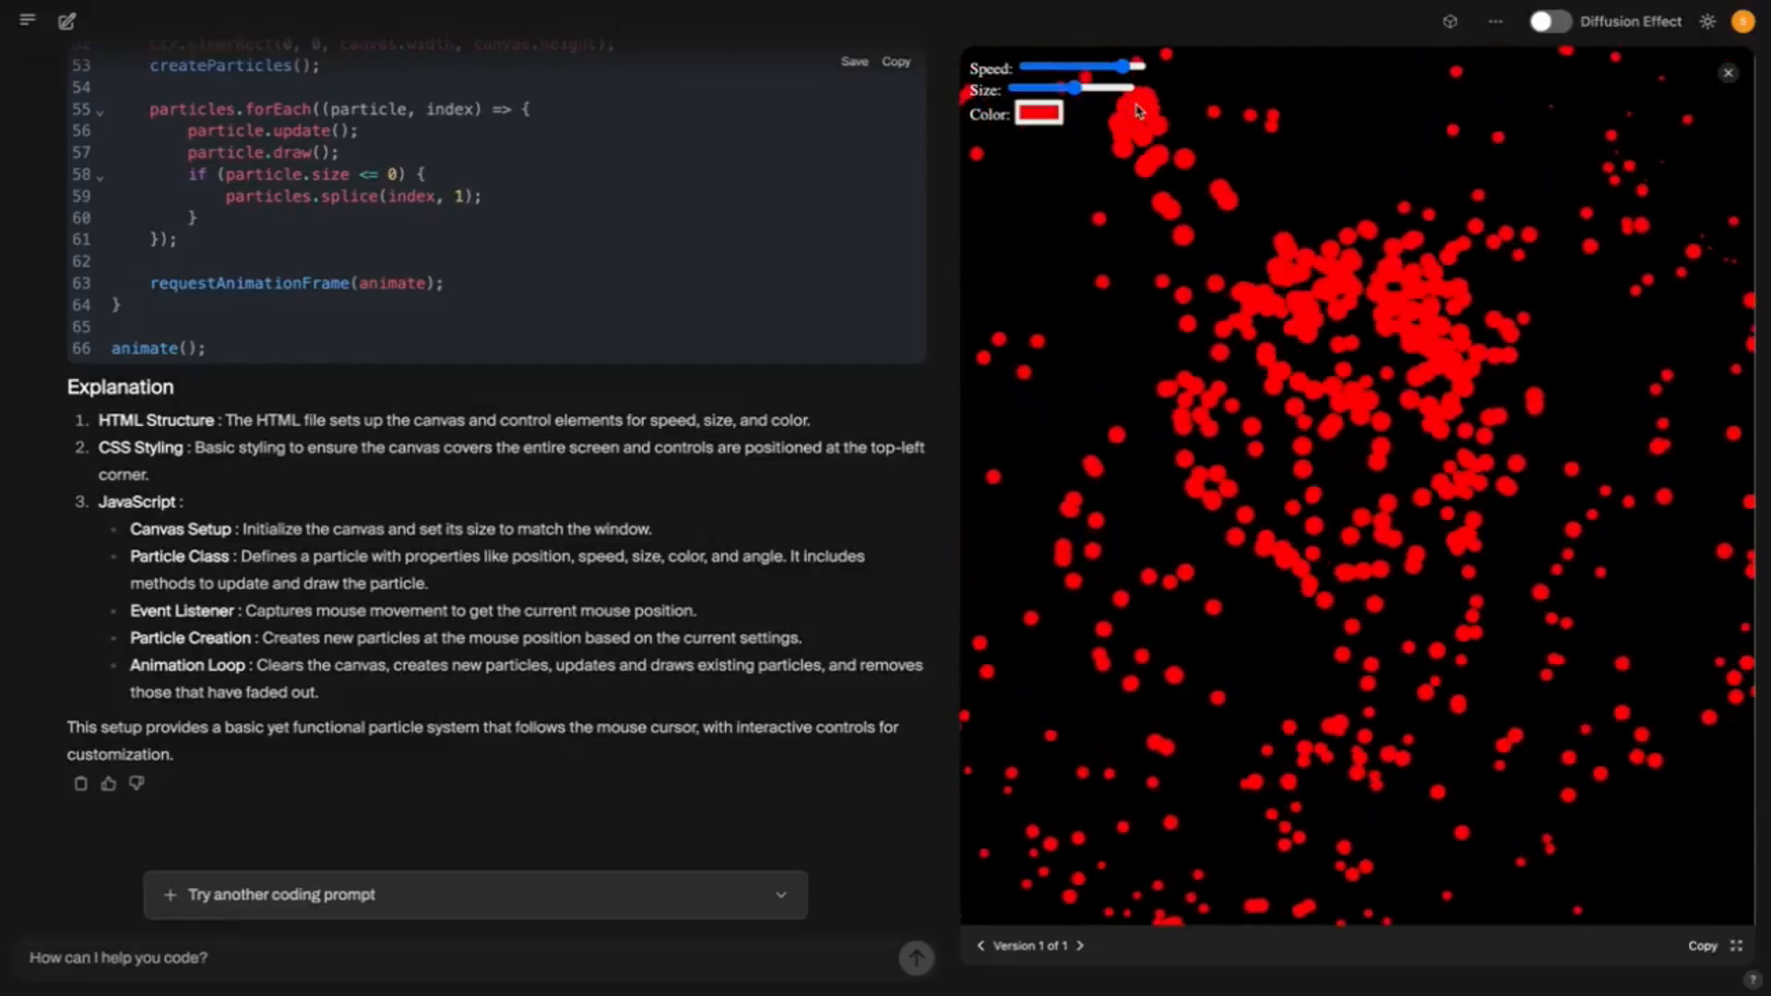
pyautogui.moveTo(1073, 89); pyautogui.dragTo(1023, 88)
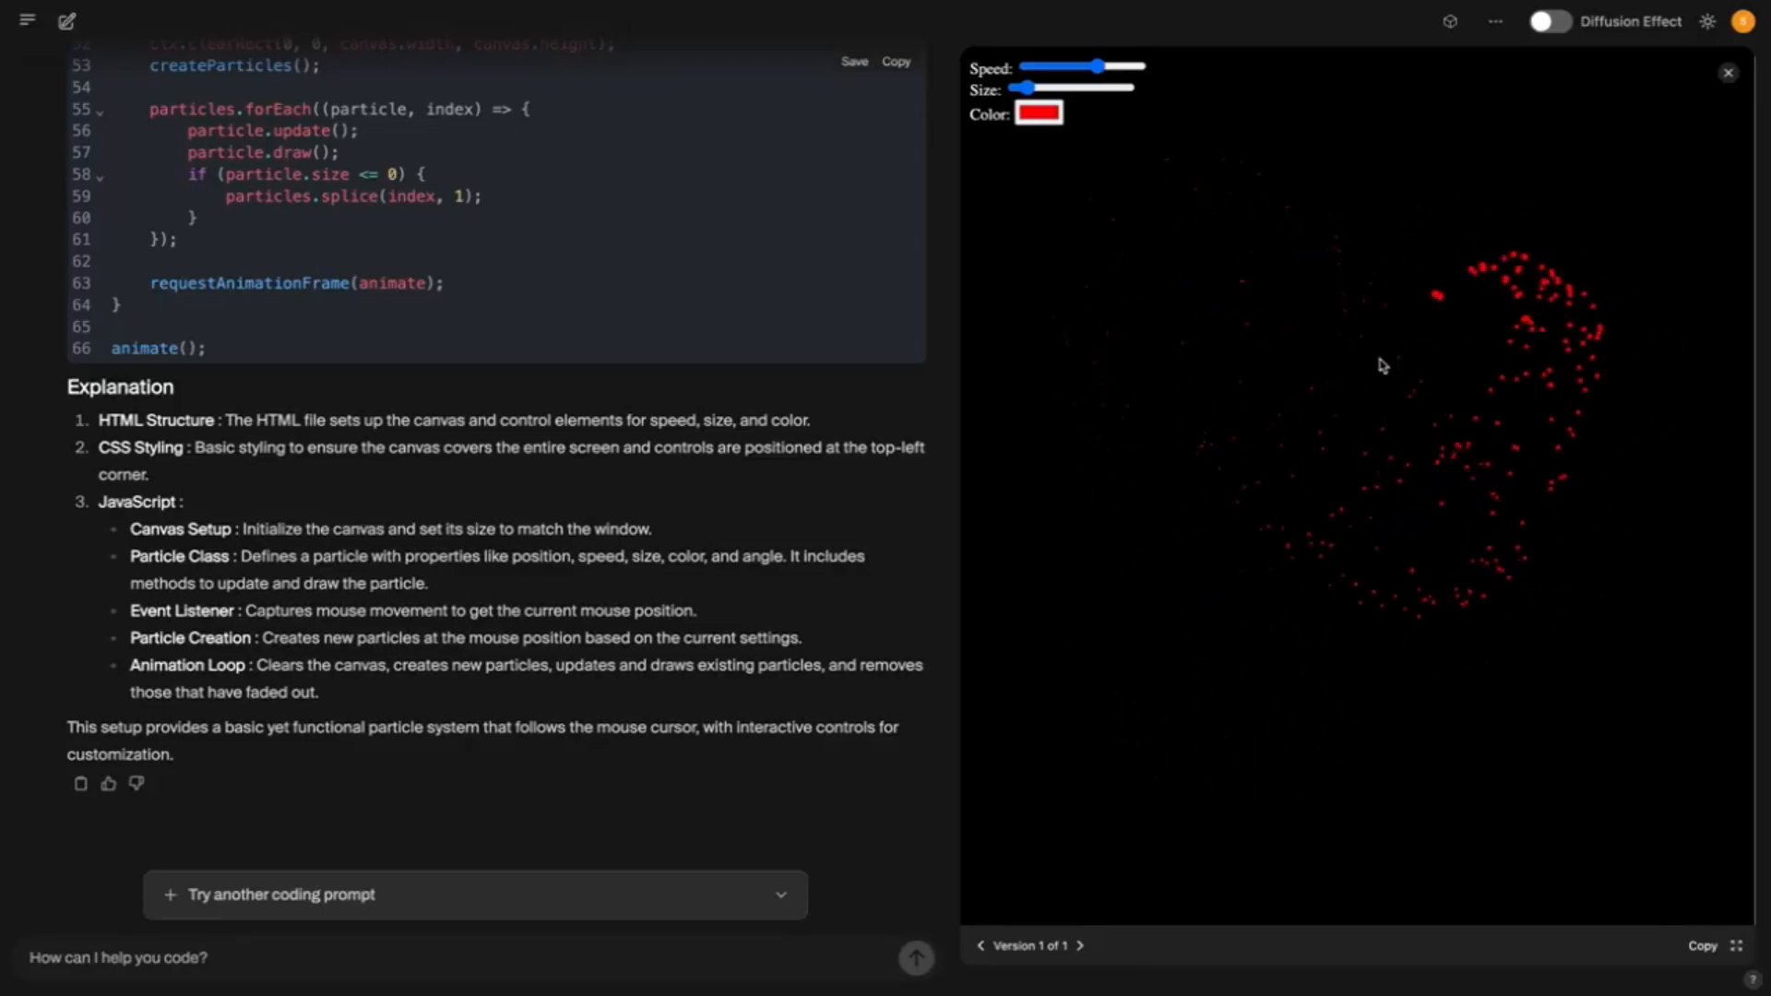
pyautogui.moveTo(1101, 458)
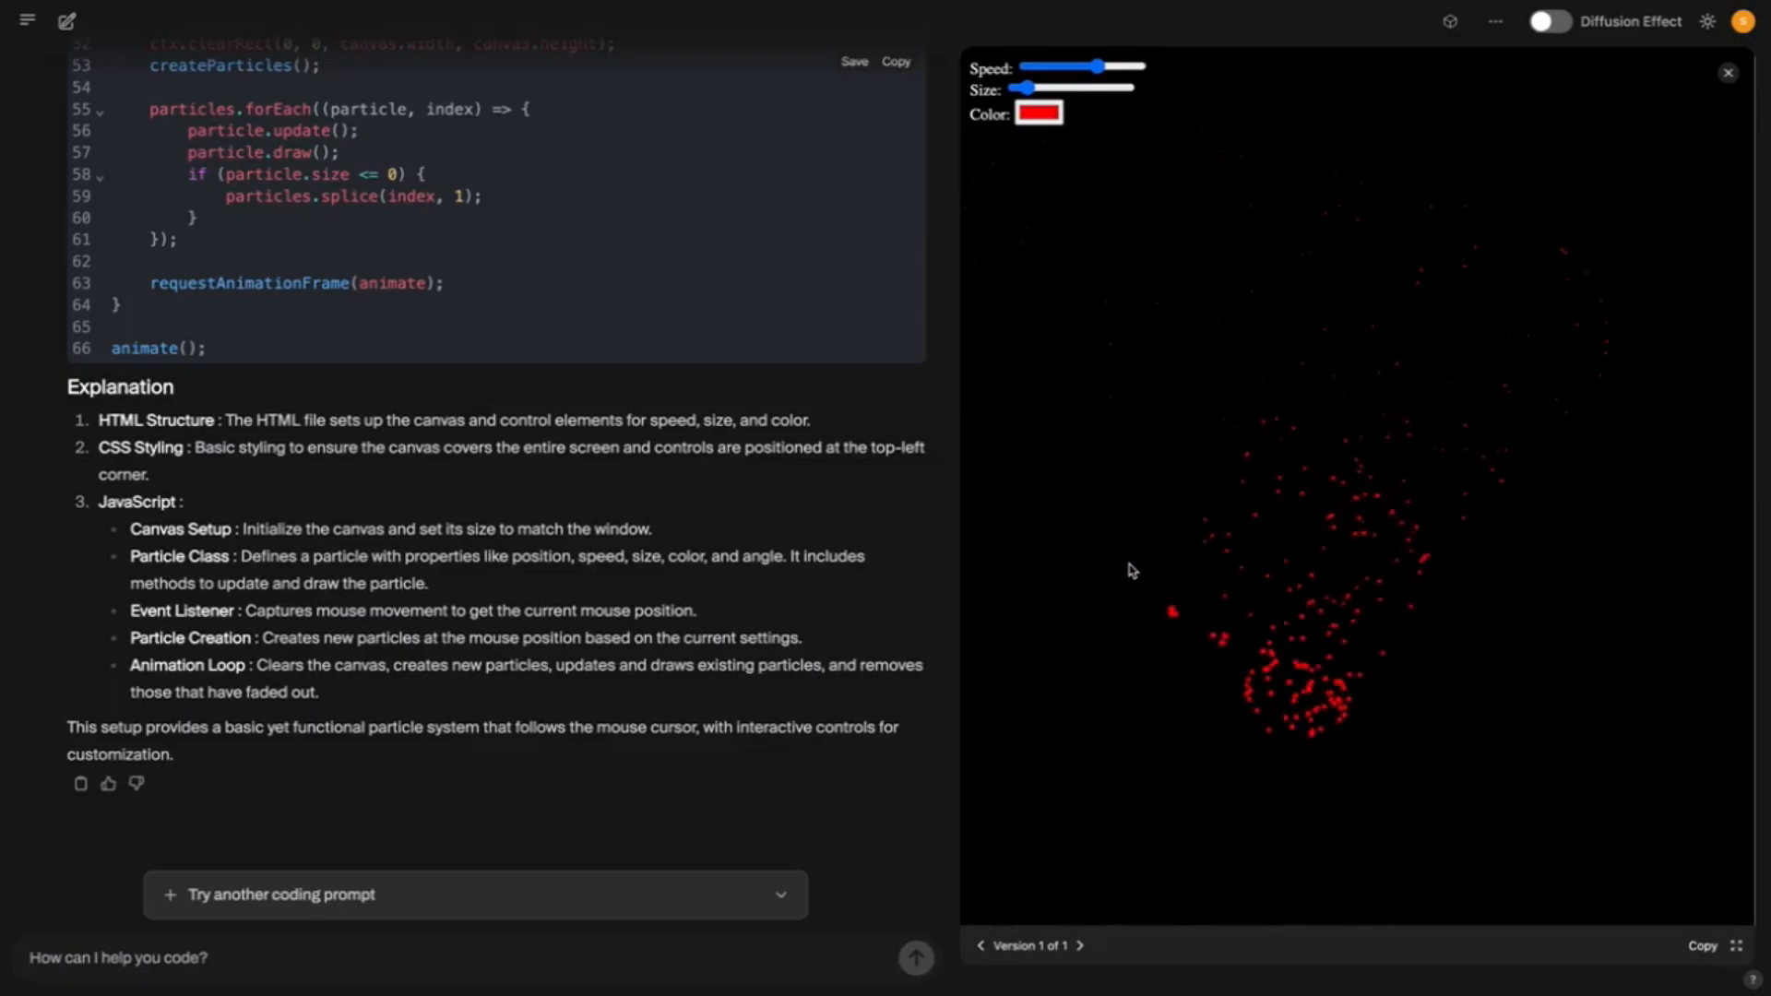
pyautogui.moveTo(1218, 109)
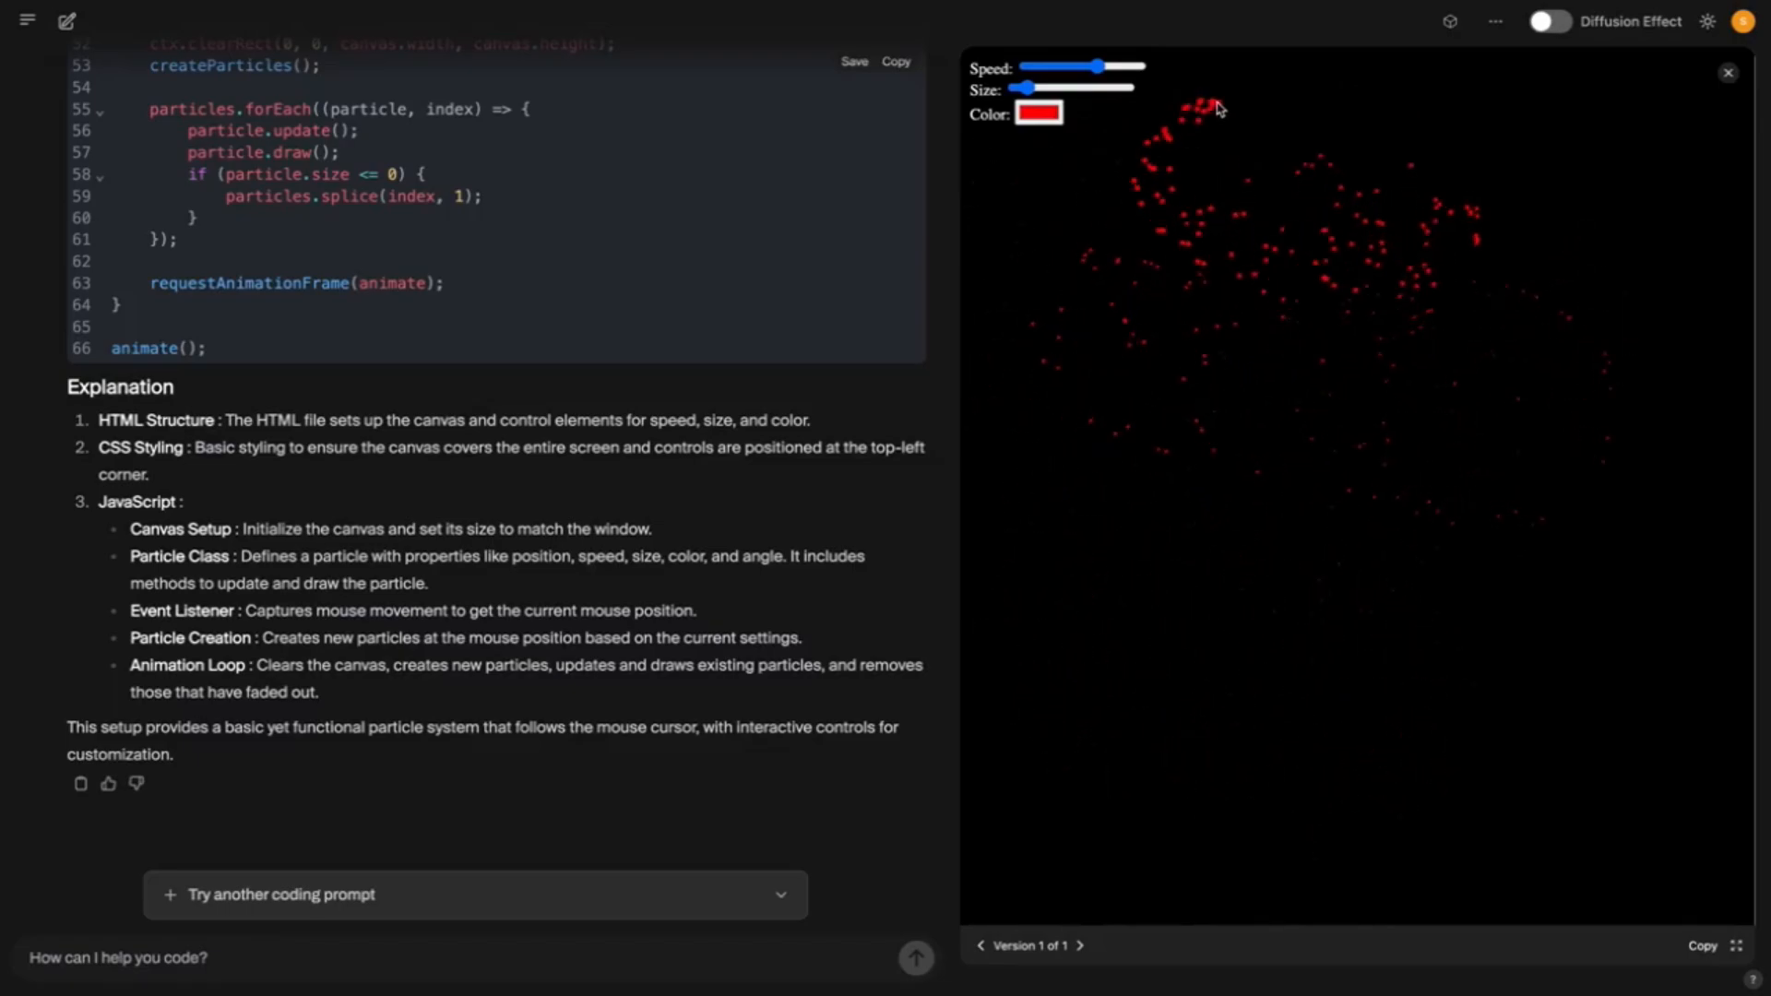
# Choose a new particle color, then resend the particle system request in a new chat
pyautogui.click(1041, 111)
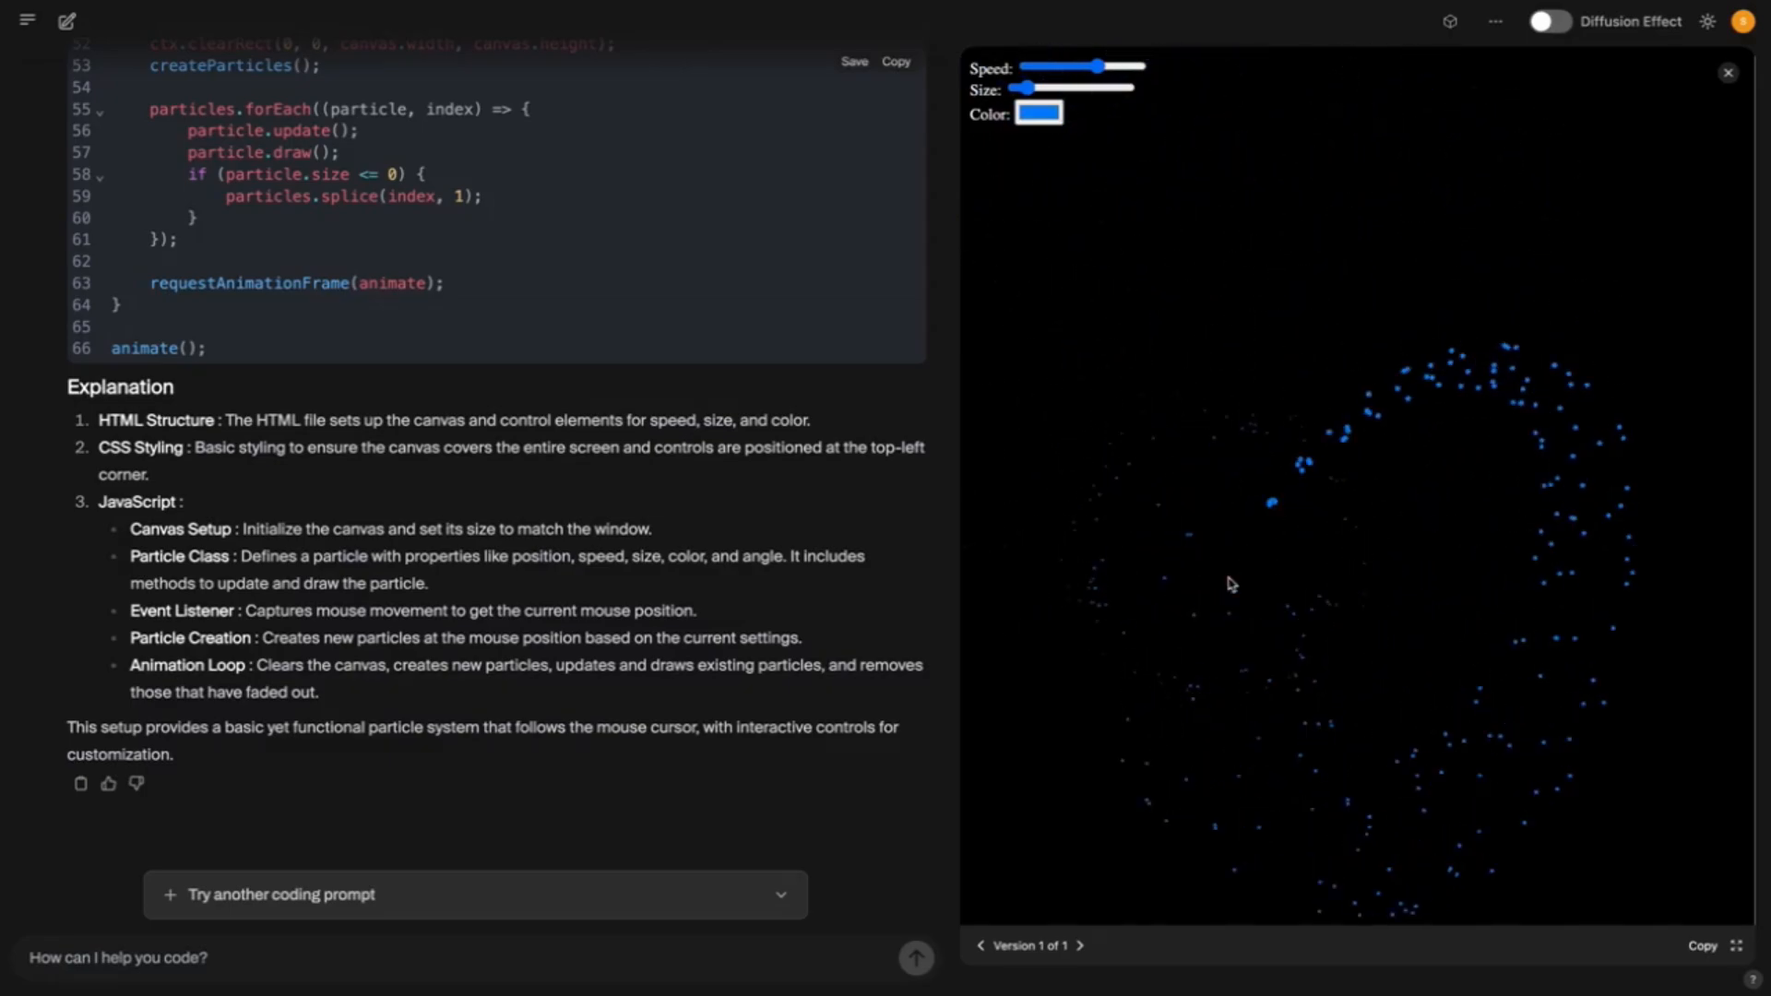
pyautogui.moveTo(1362, 582)
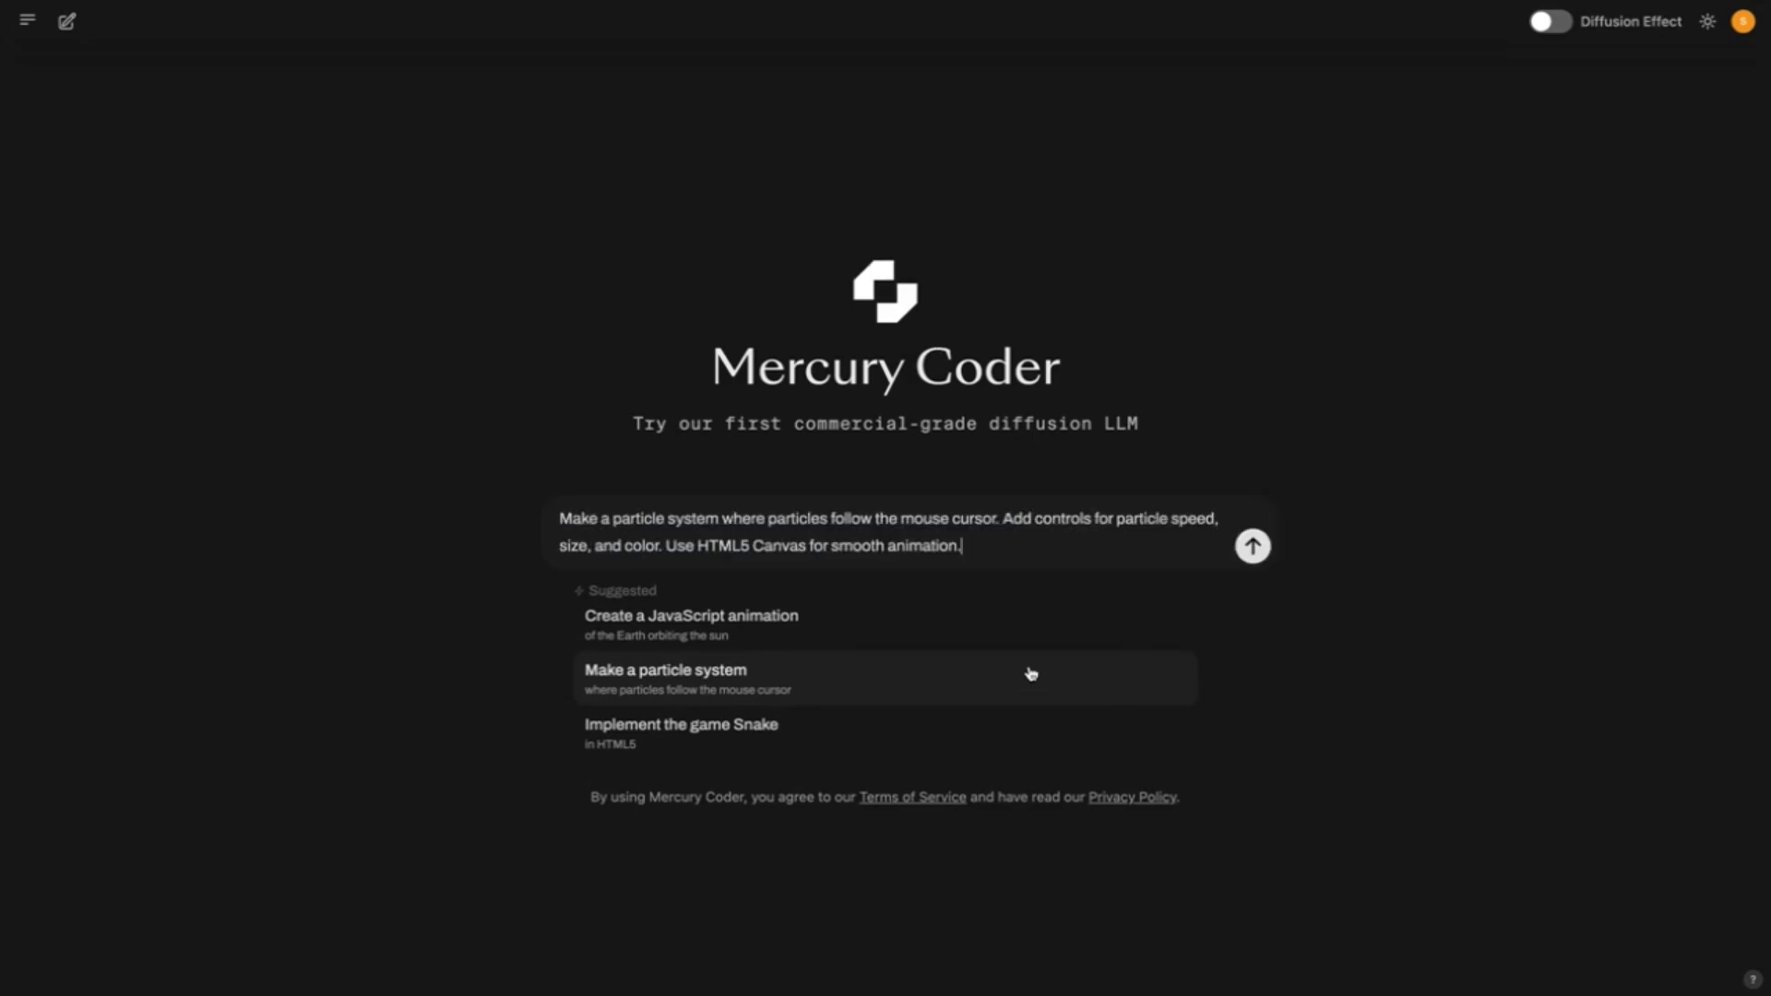
pyautogui.click(1251, 545)
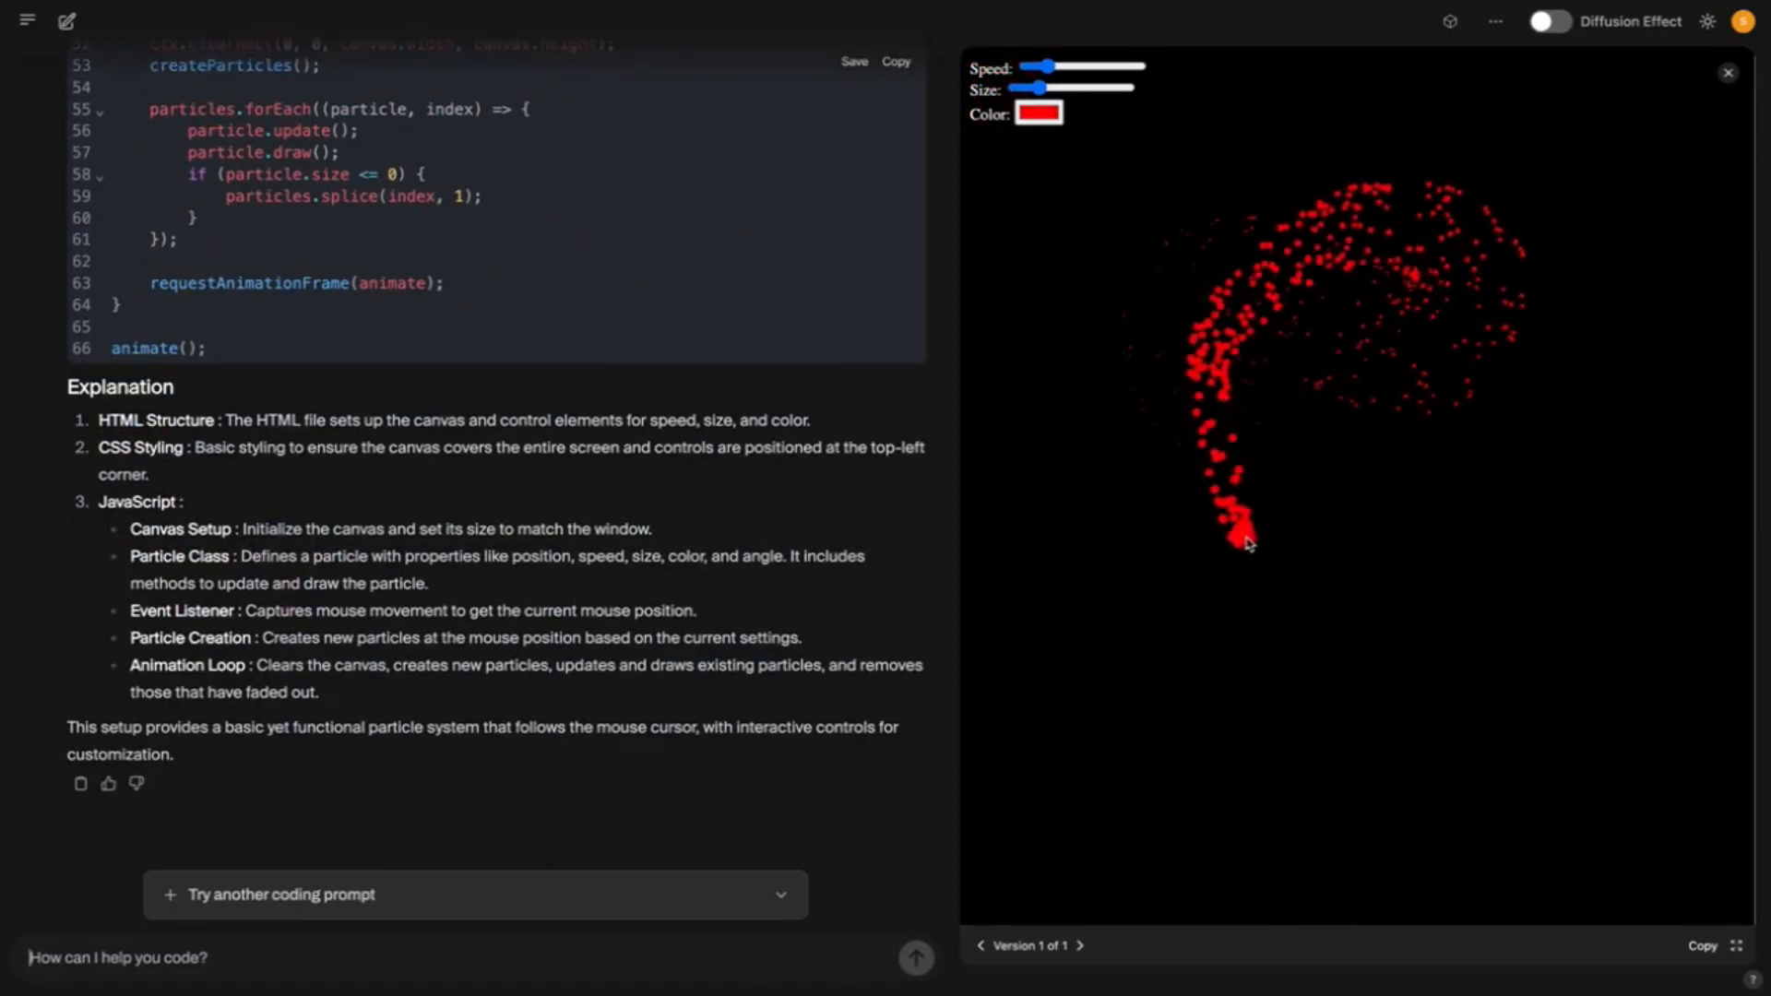
pyautogui.moveTo(1486, 251)
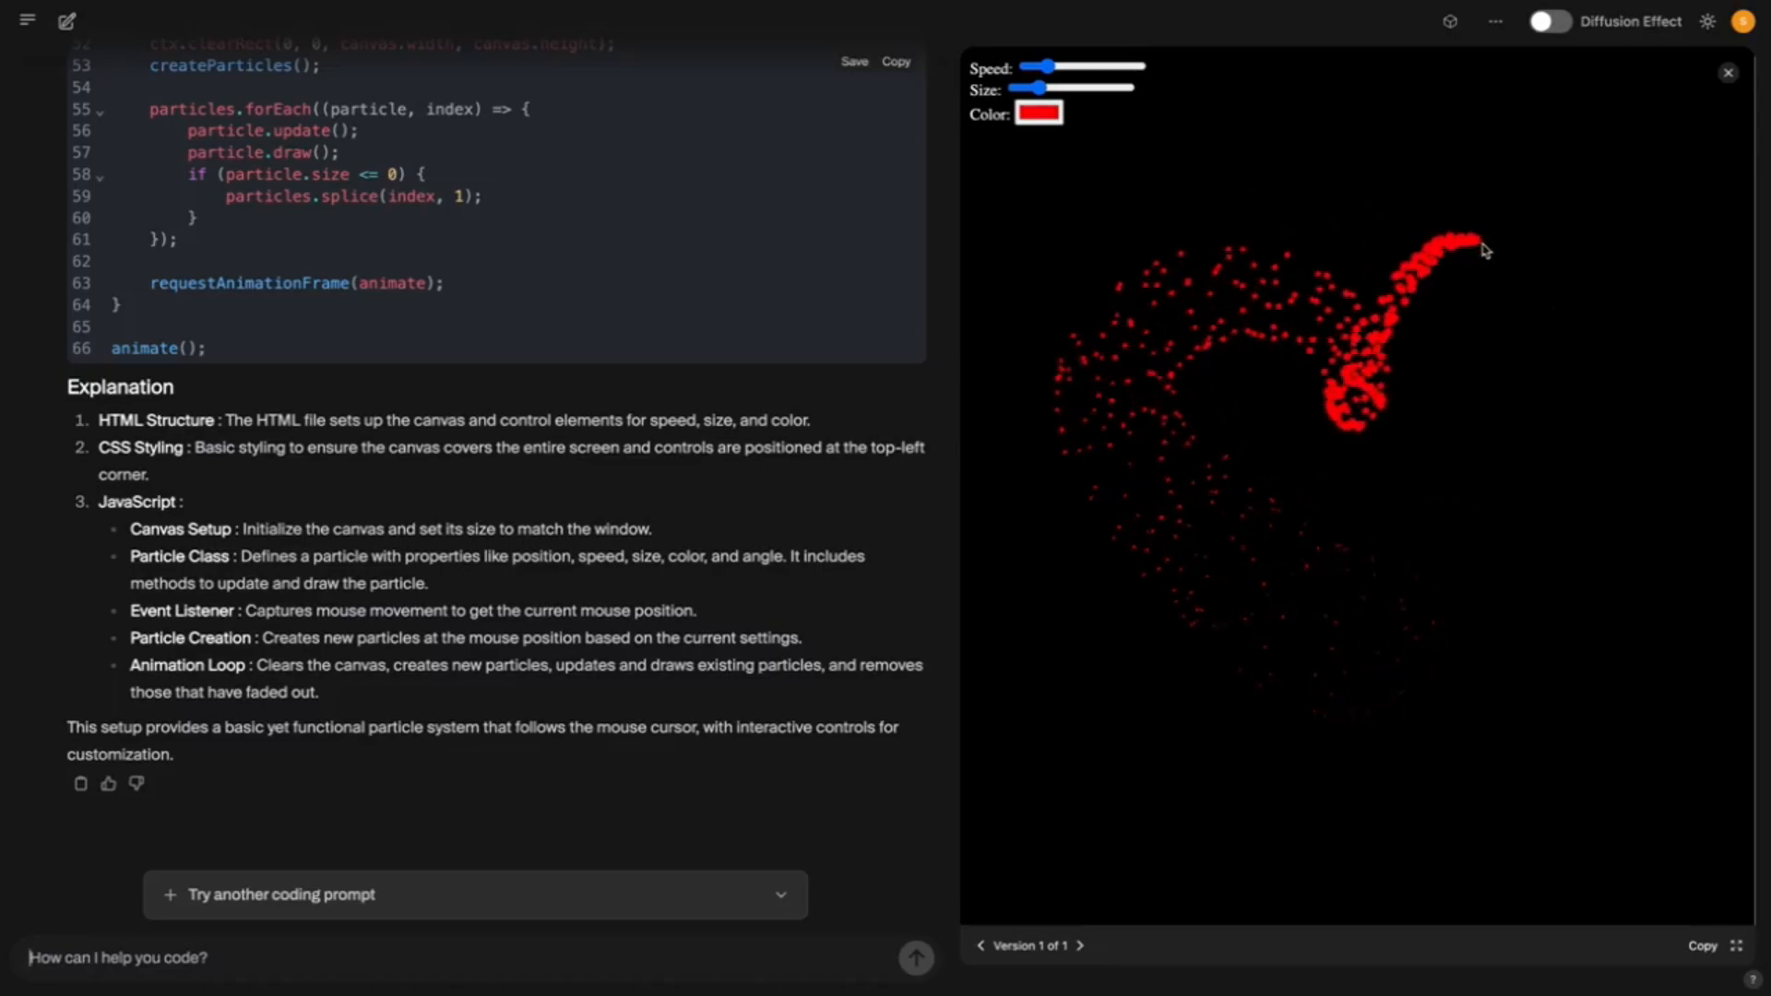
pyautogui.moveTo(1343, 212)
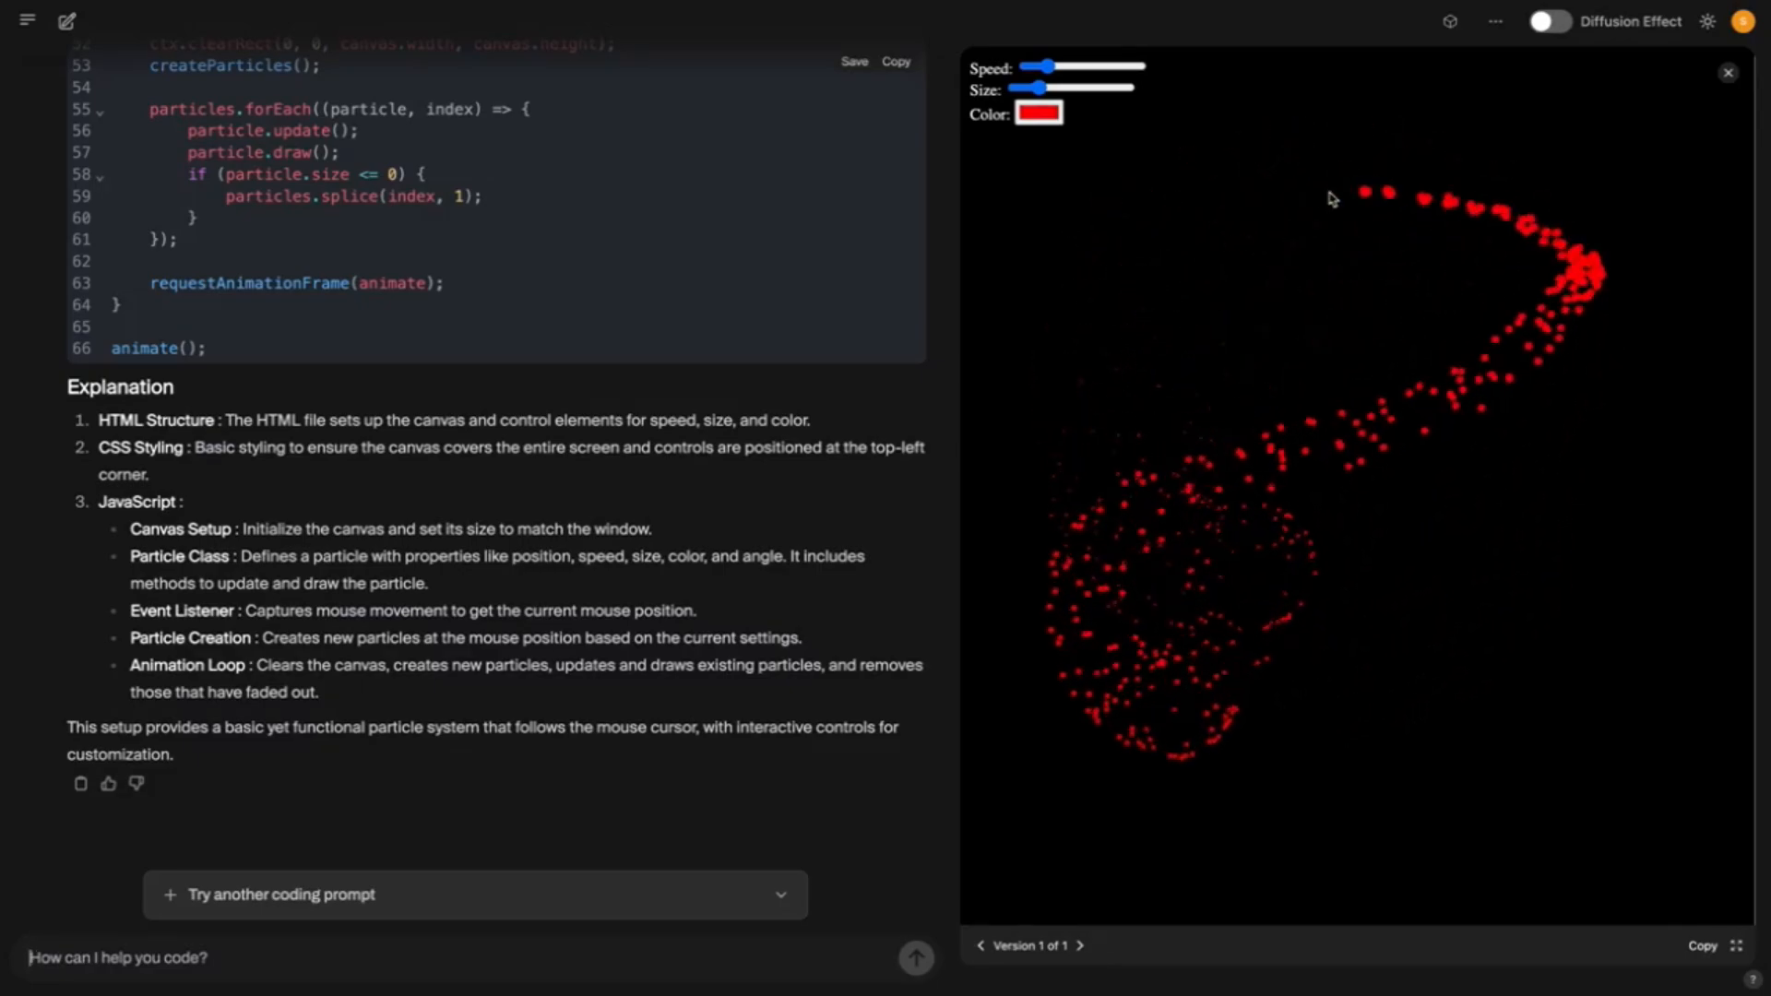
pyautogui.moveTo(1296, 220)
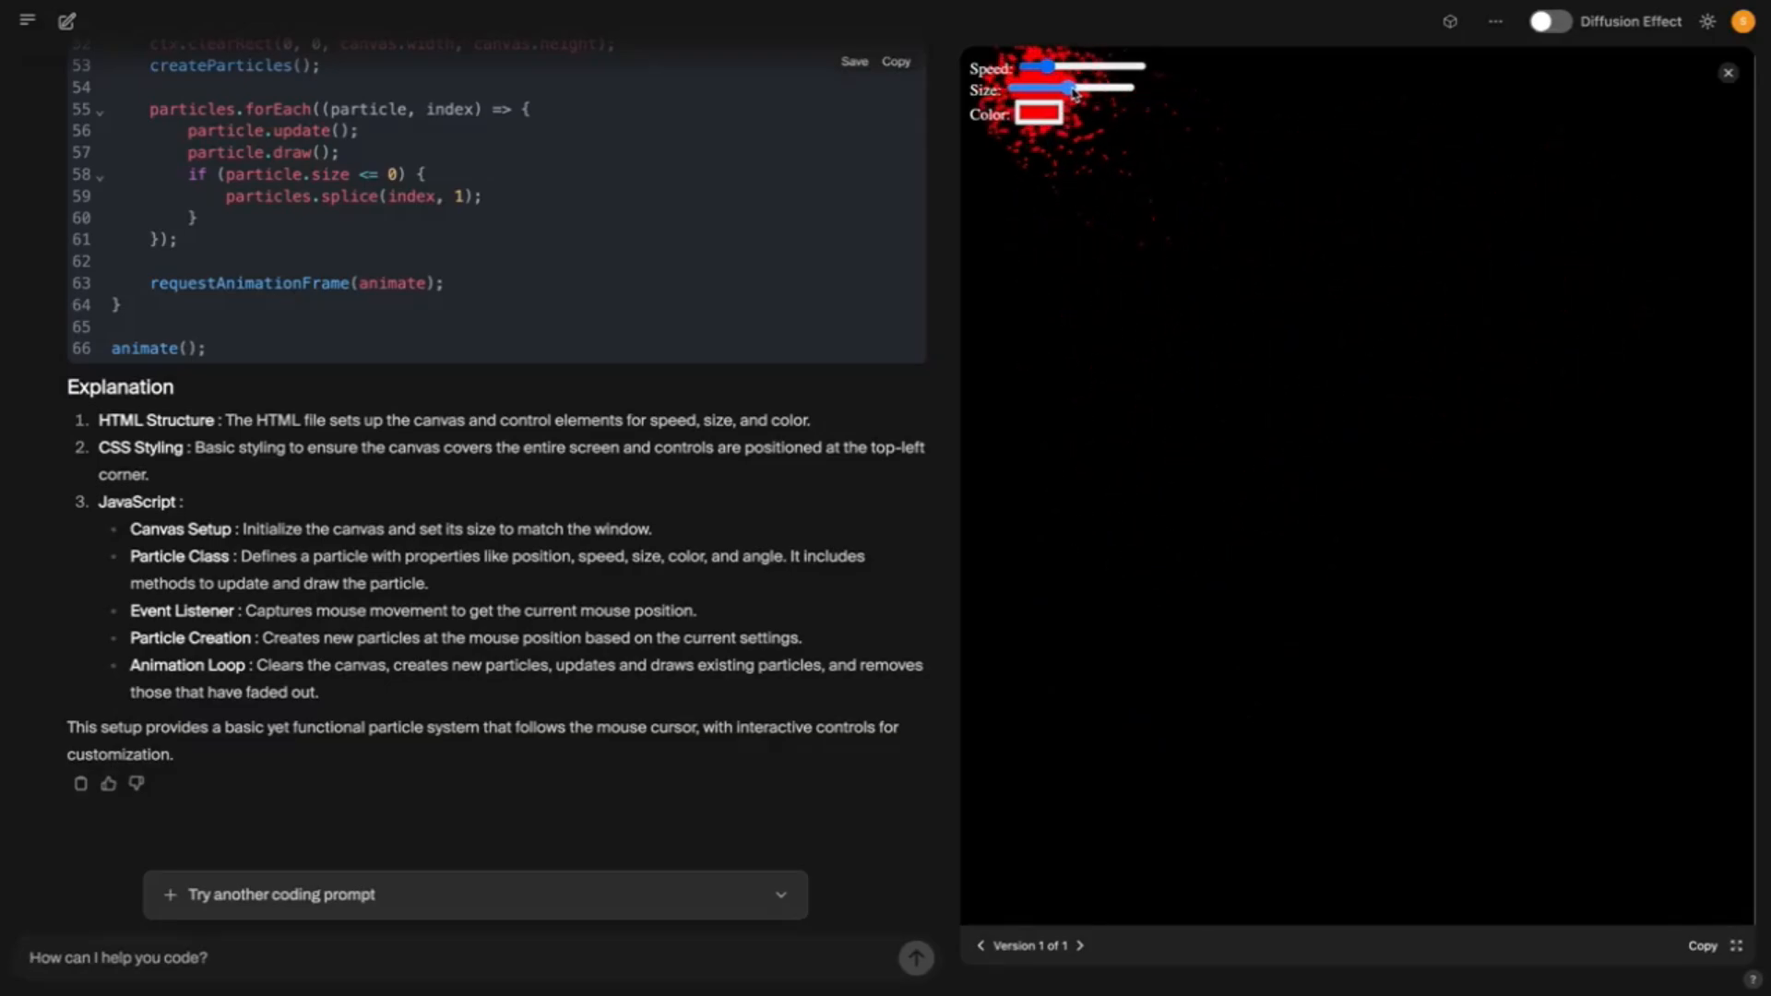
# Enlarge the particles with the slider, then shrink them to small red dots
pyautogui.moveTo(1046, 66); pyautogui.dragTo(1118, 67)
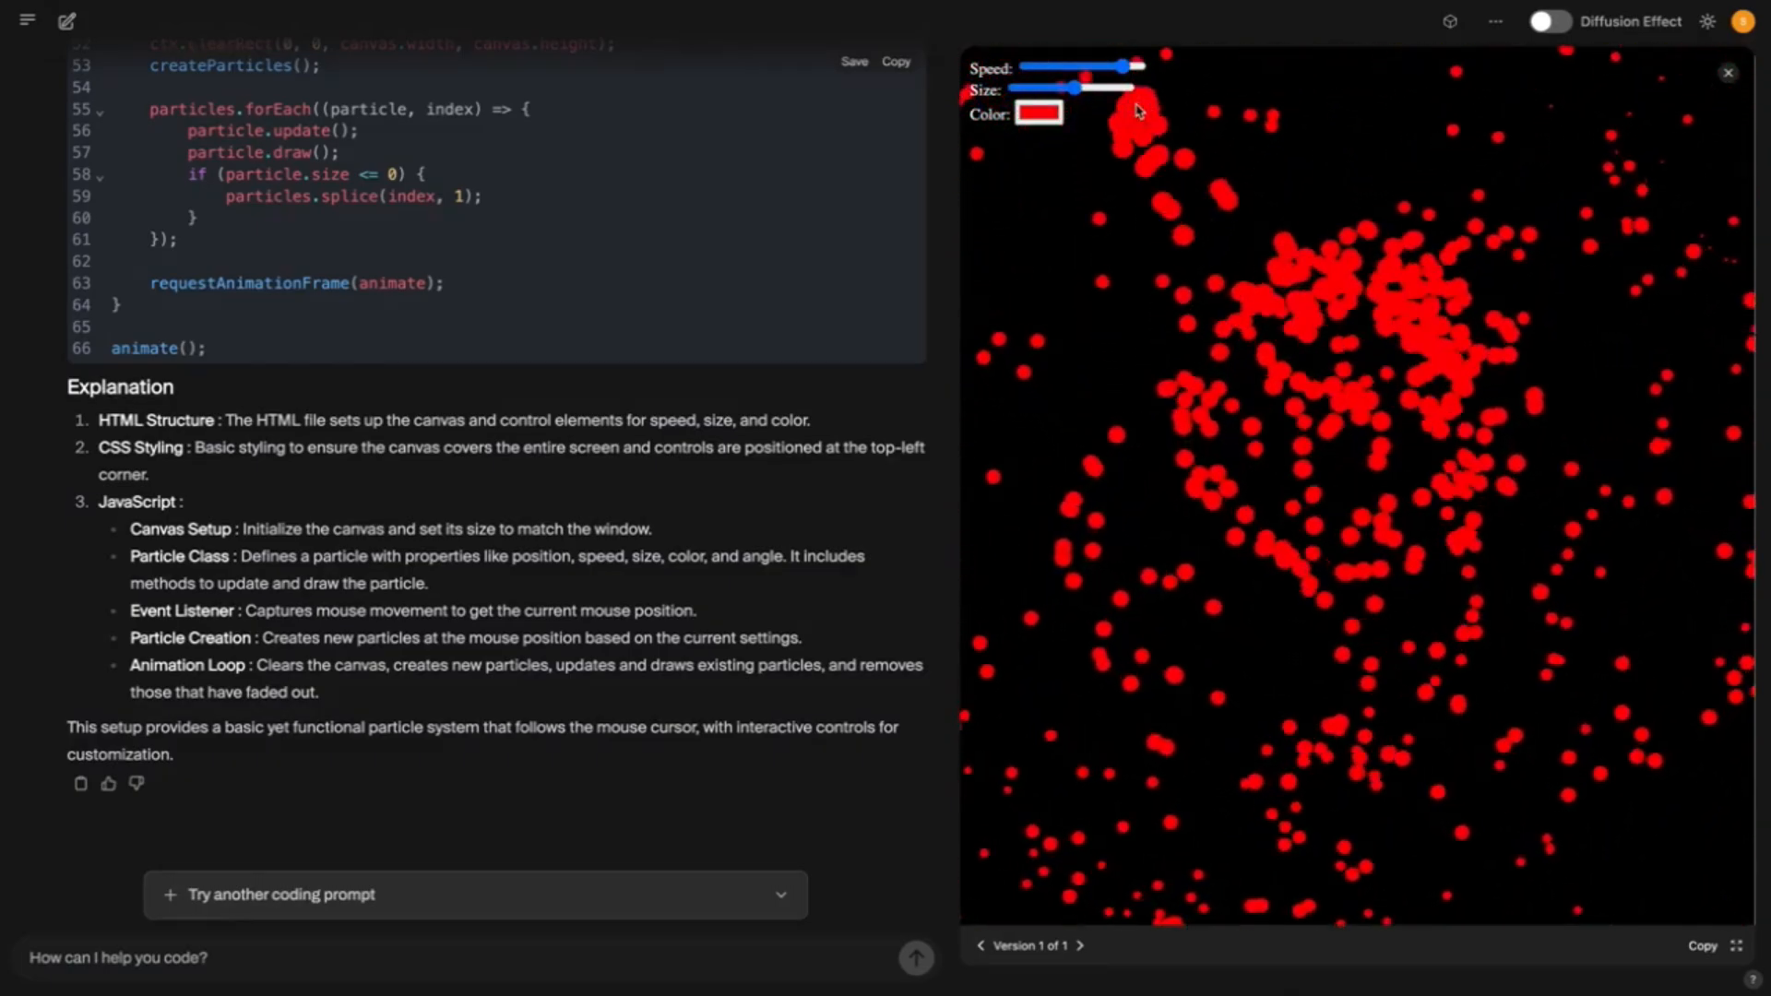
pyautogui.moveTo(1073, 89); pyautogui.dragTo(1020, 89)
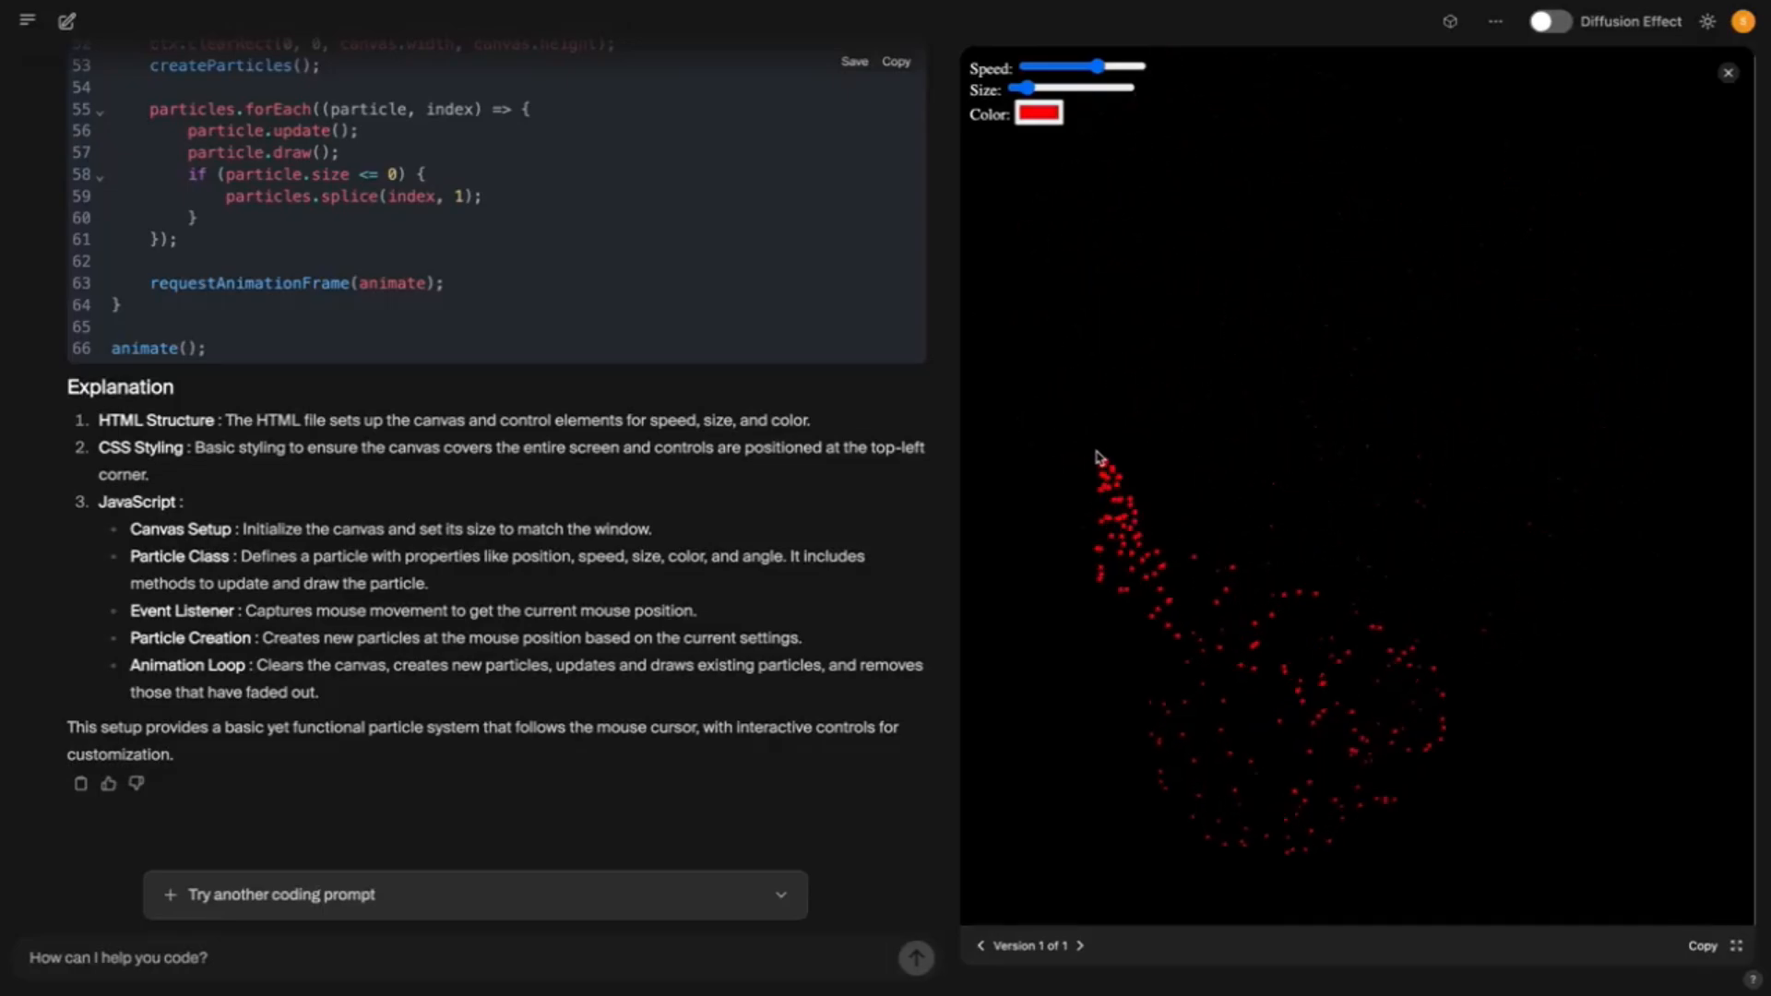
pyautogui.moveTo(1130, 570)
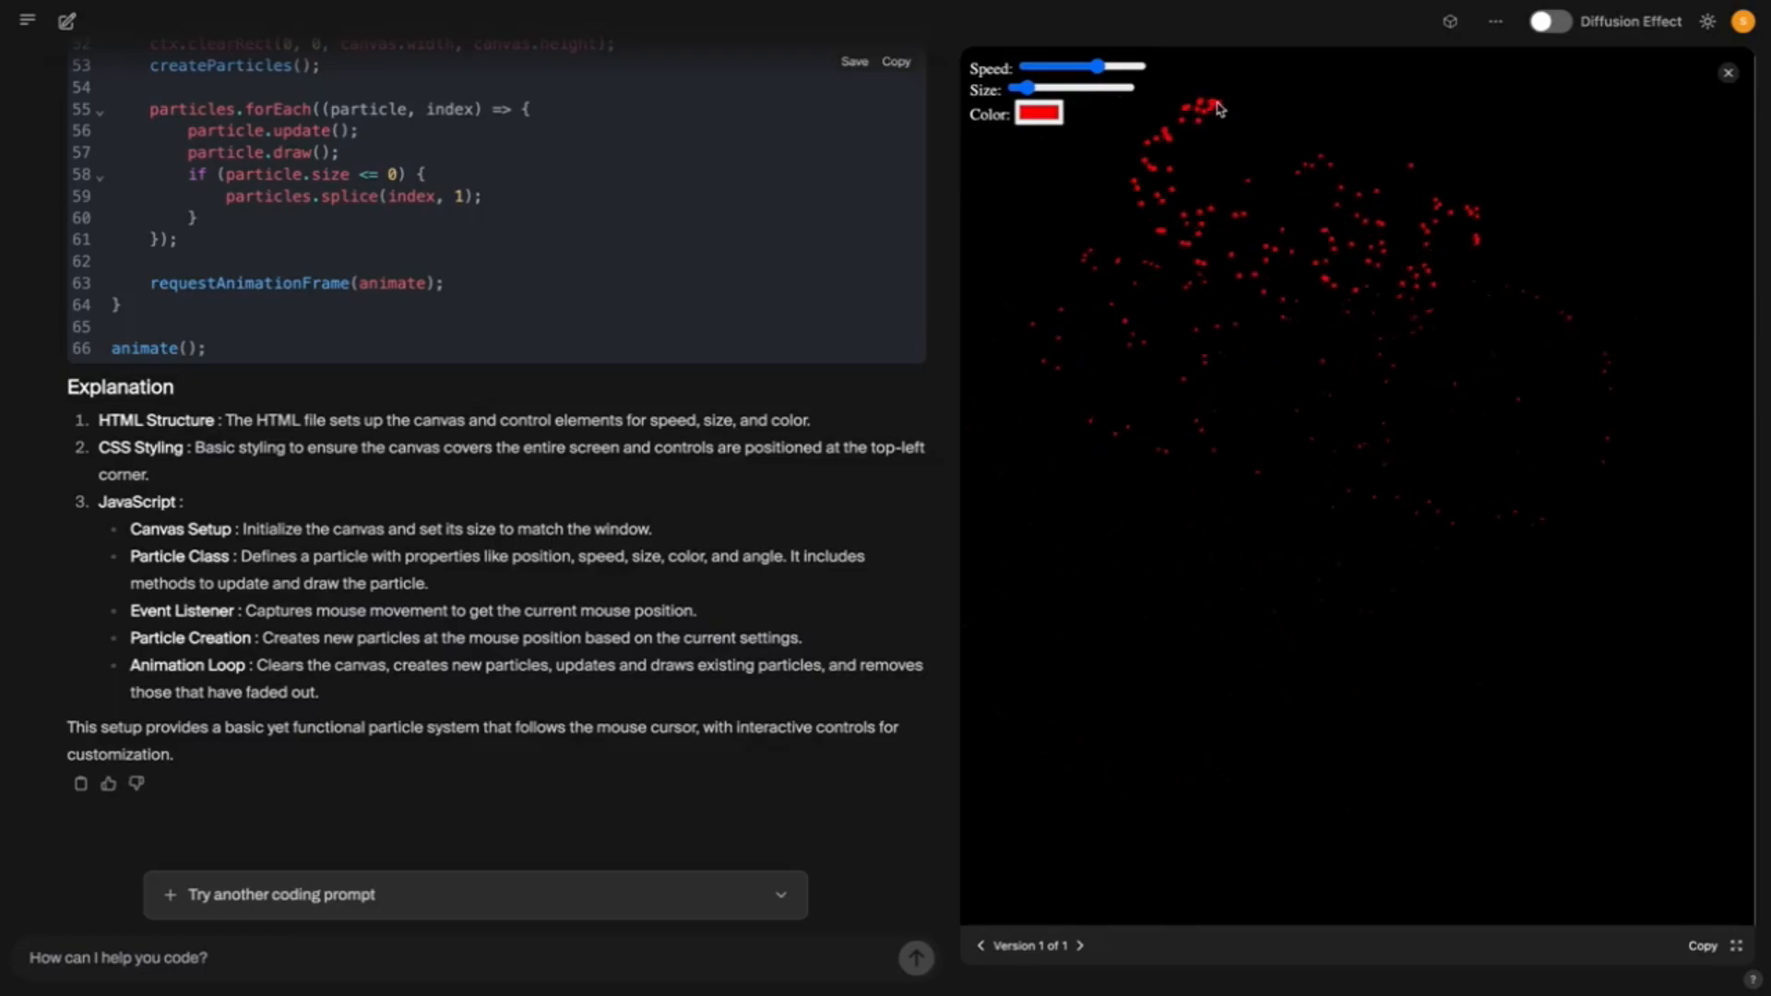
# Pick blue from the Color swatch for the demo's particles
pyautogui.click(1041, 112)
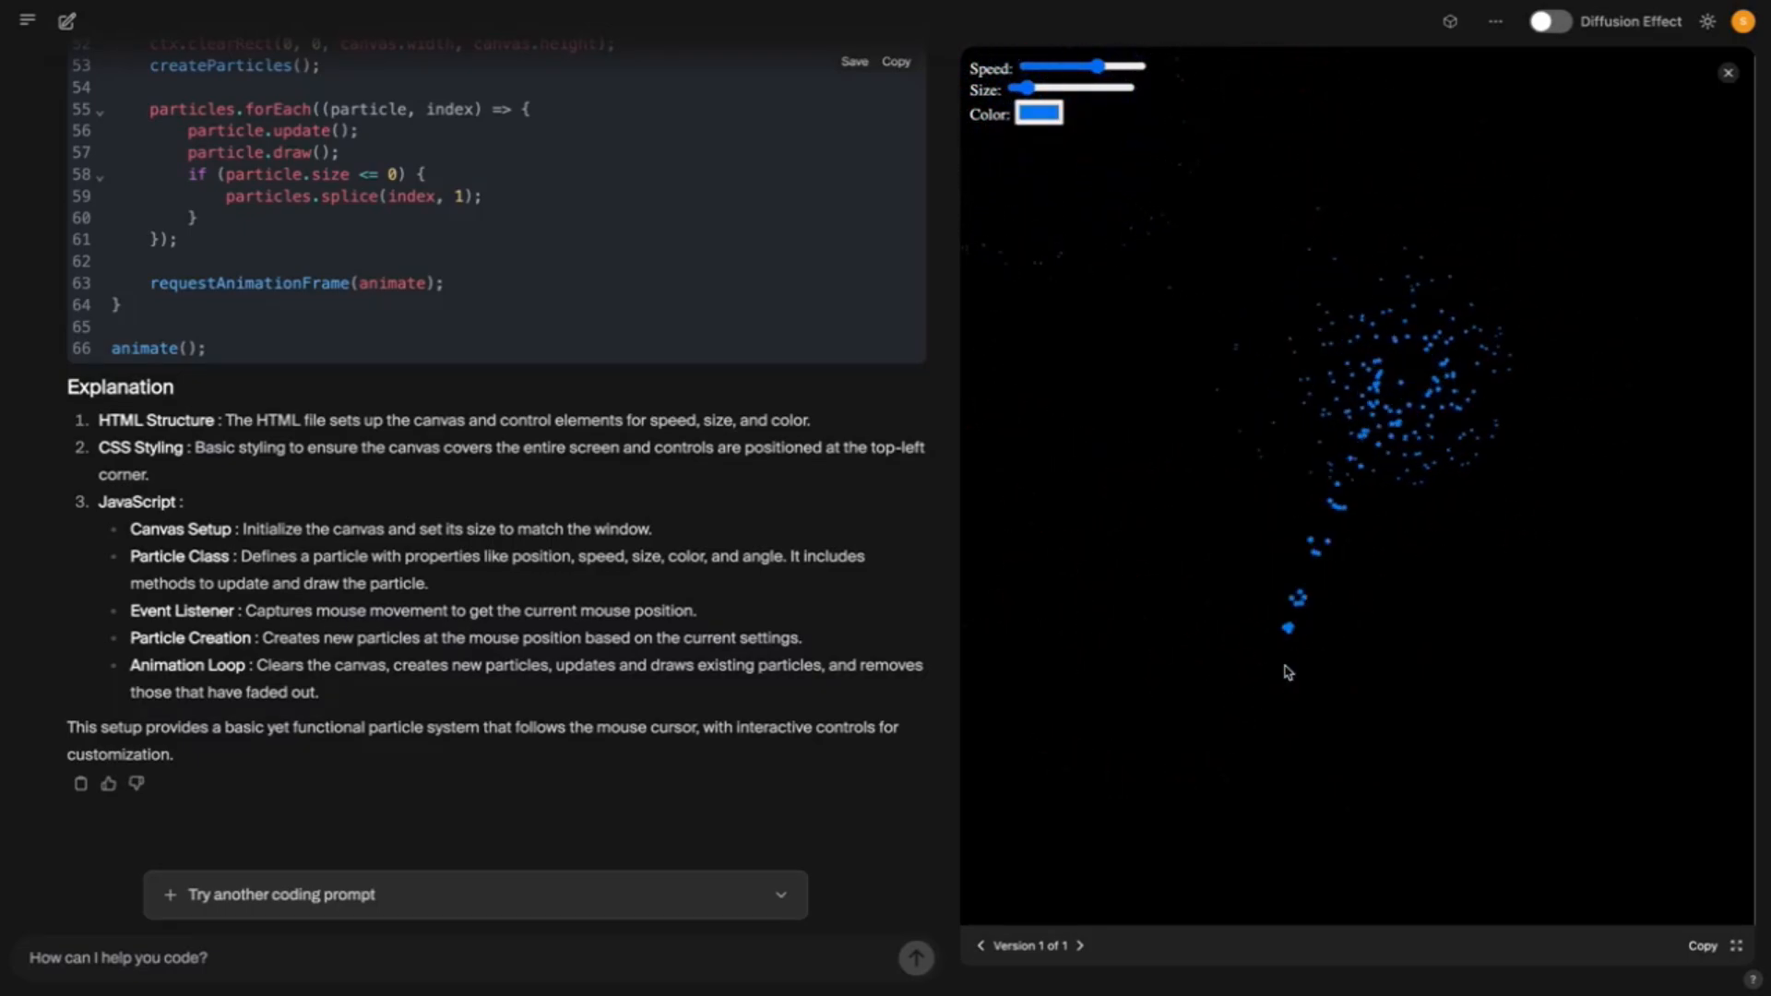
pyautogui.moveTo(1199, 222)
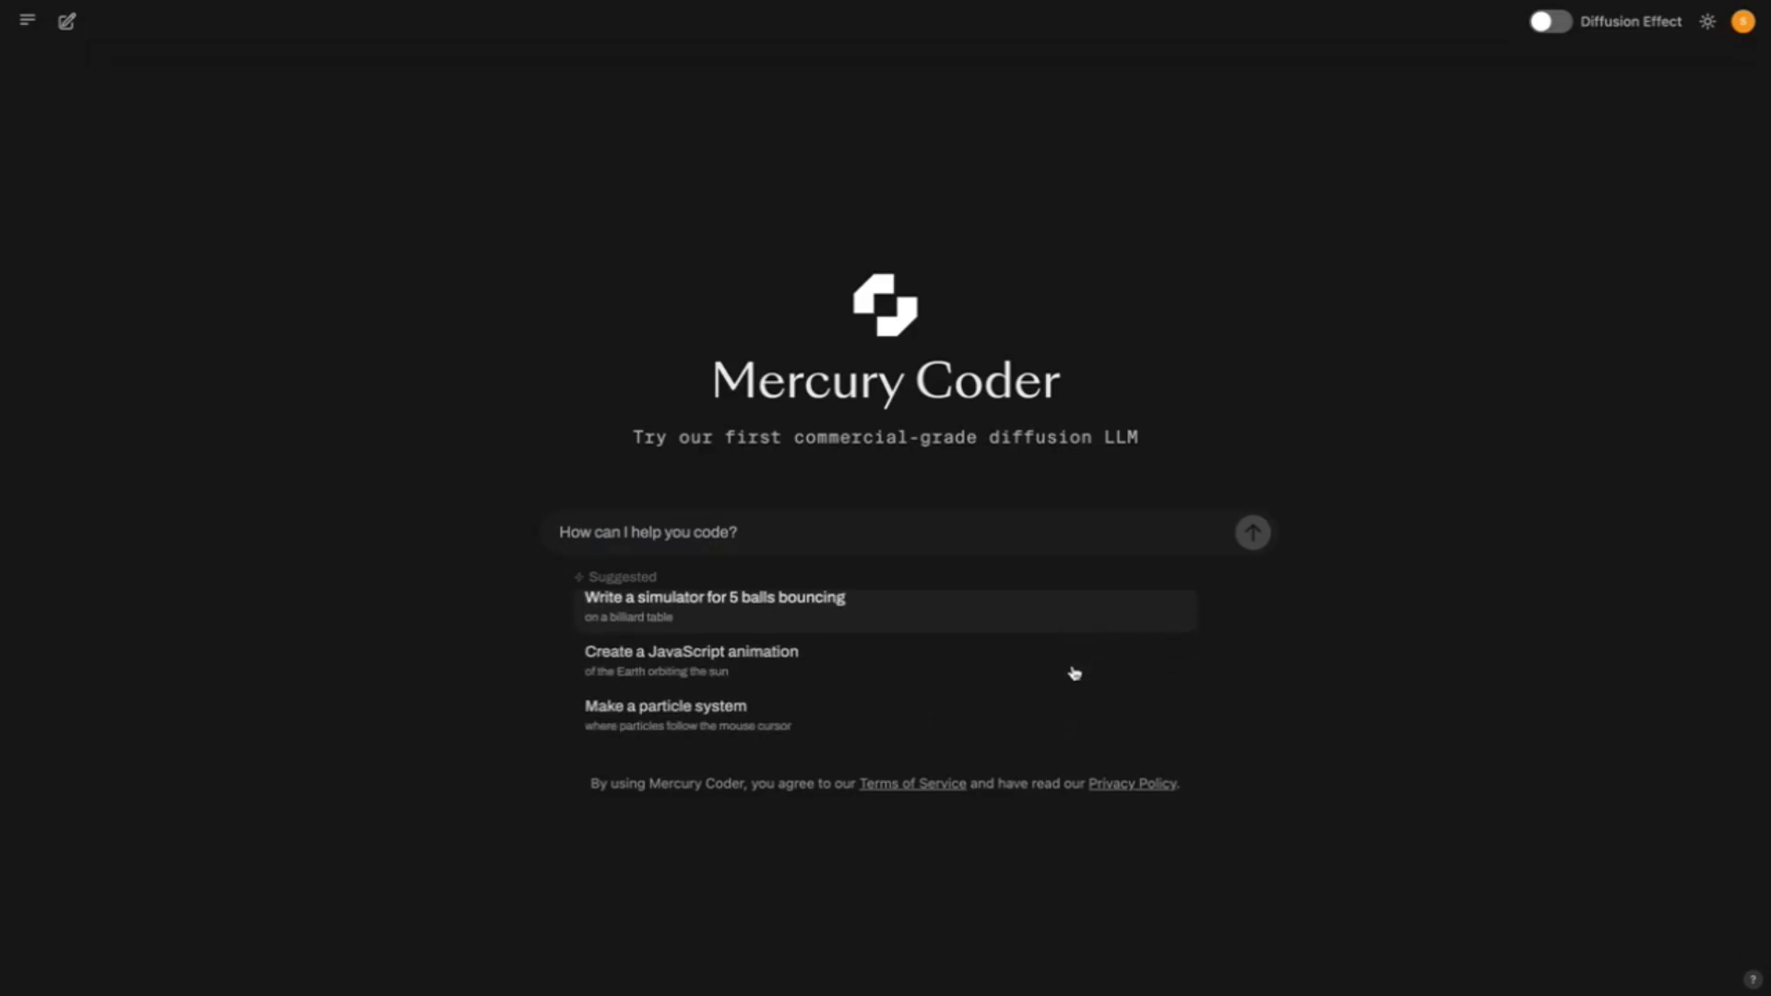
# Send the 'Make a particle system' suggestion again in the new chat
pyautogui.click(664, 705)
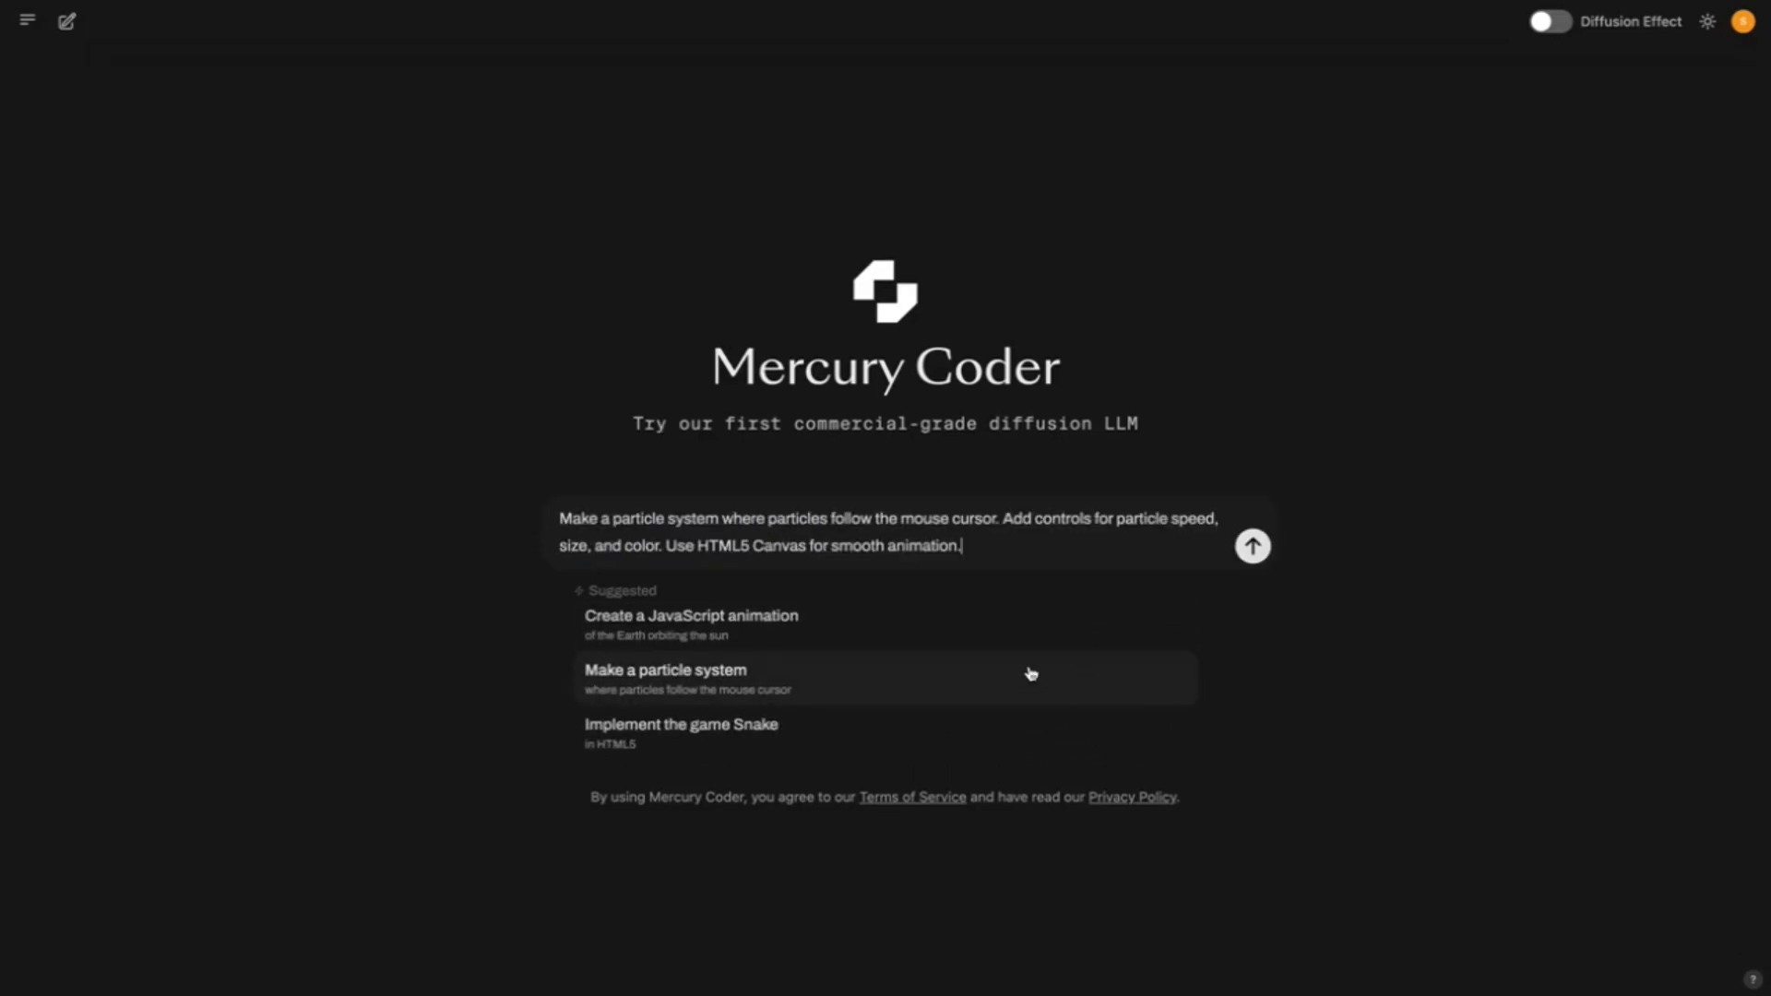
pyautogui.click(1252, 545)
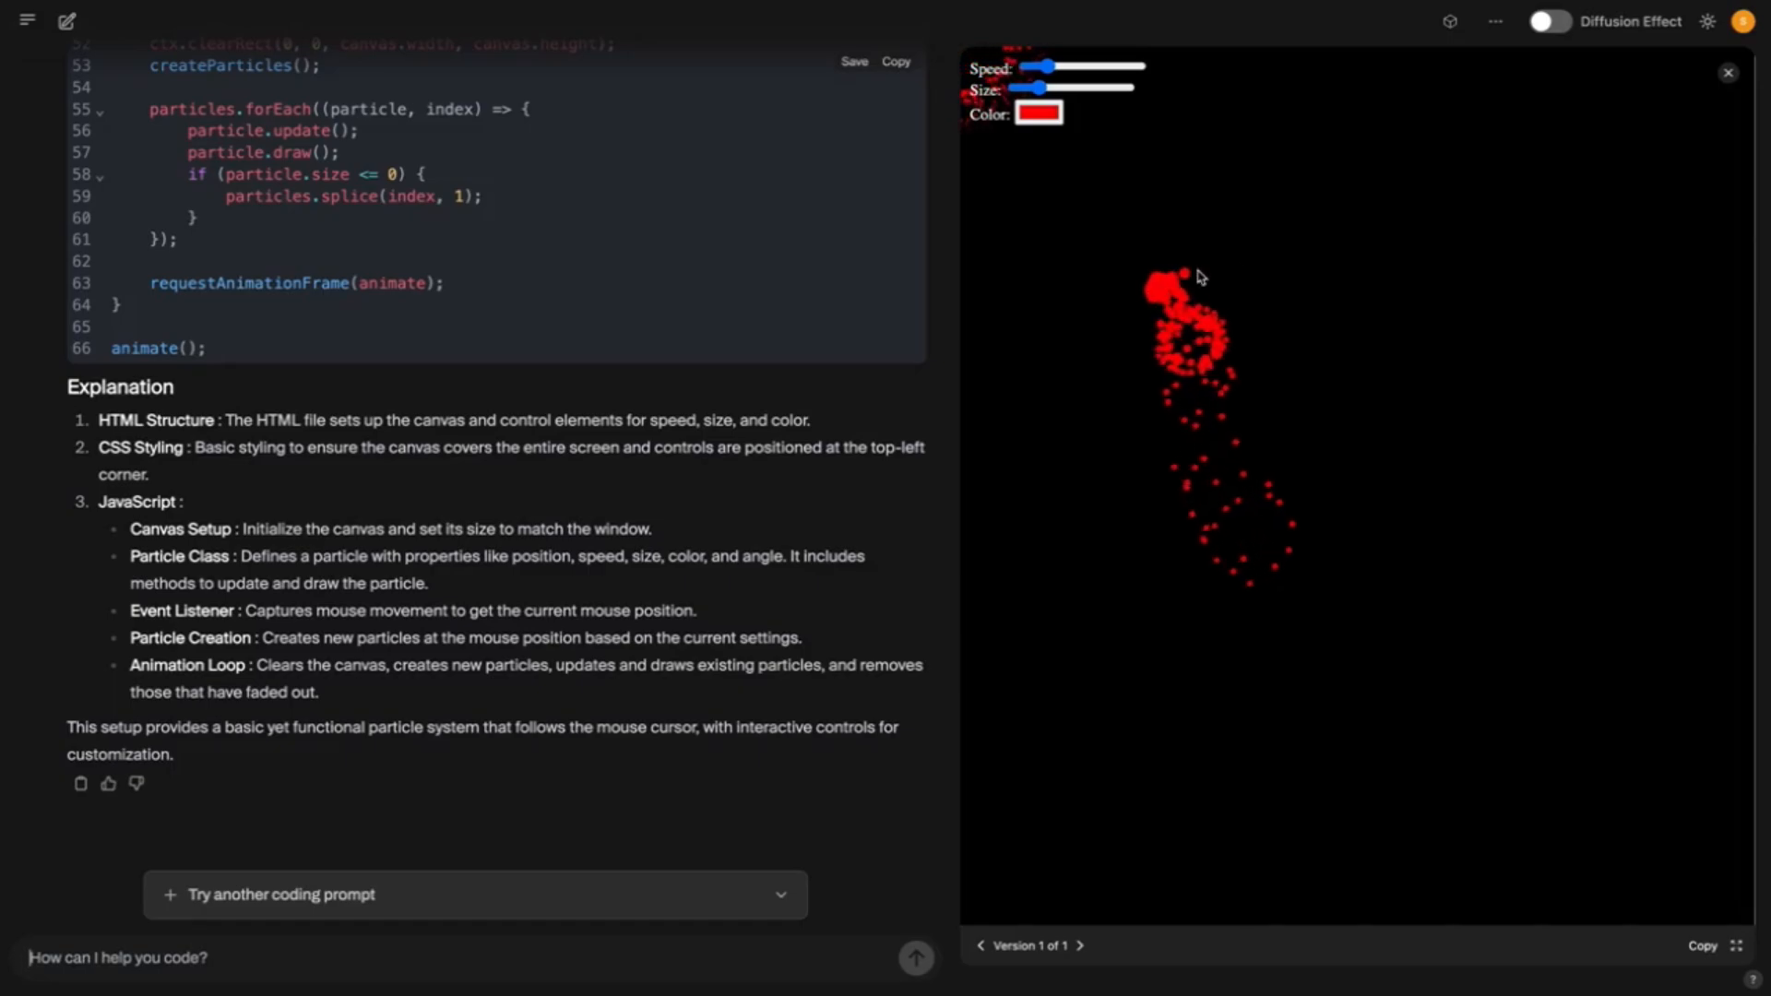
pyautogui.moveTo(1247, 543)
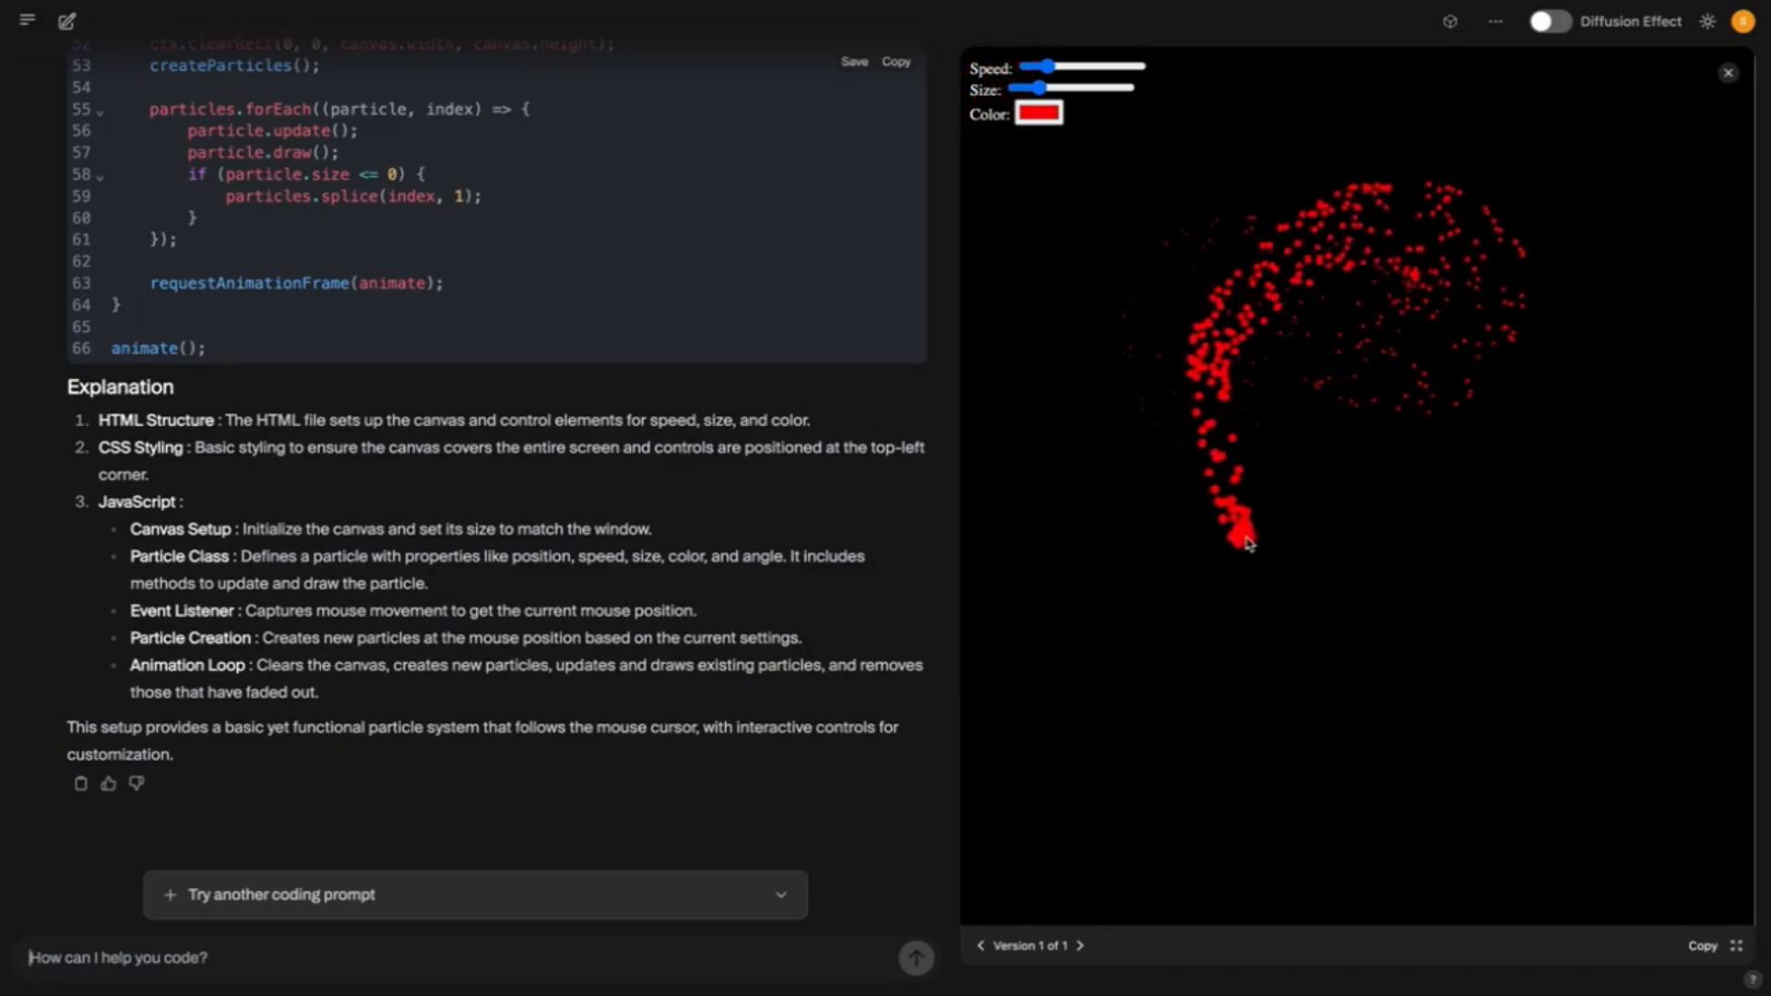
pyautogui.moveTo(1484, 251)
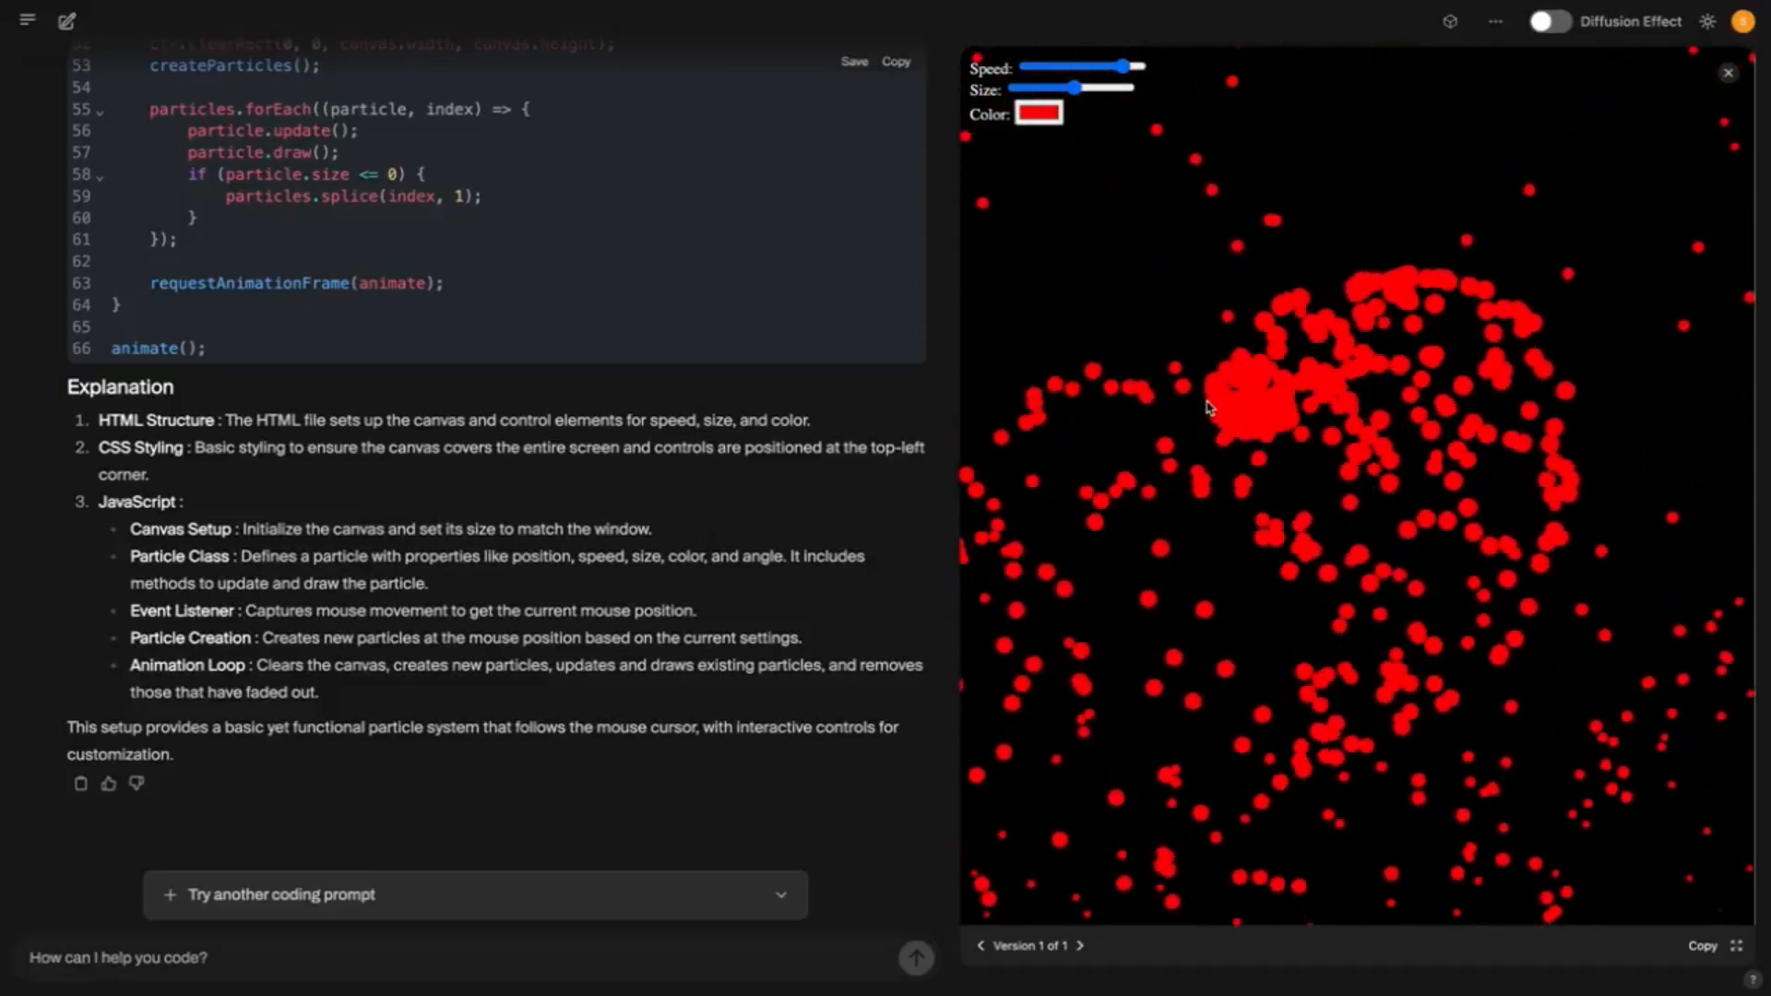
pyautogui.moveTo(1138, 110)
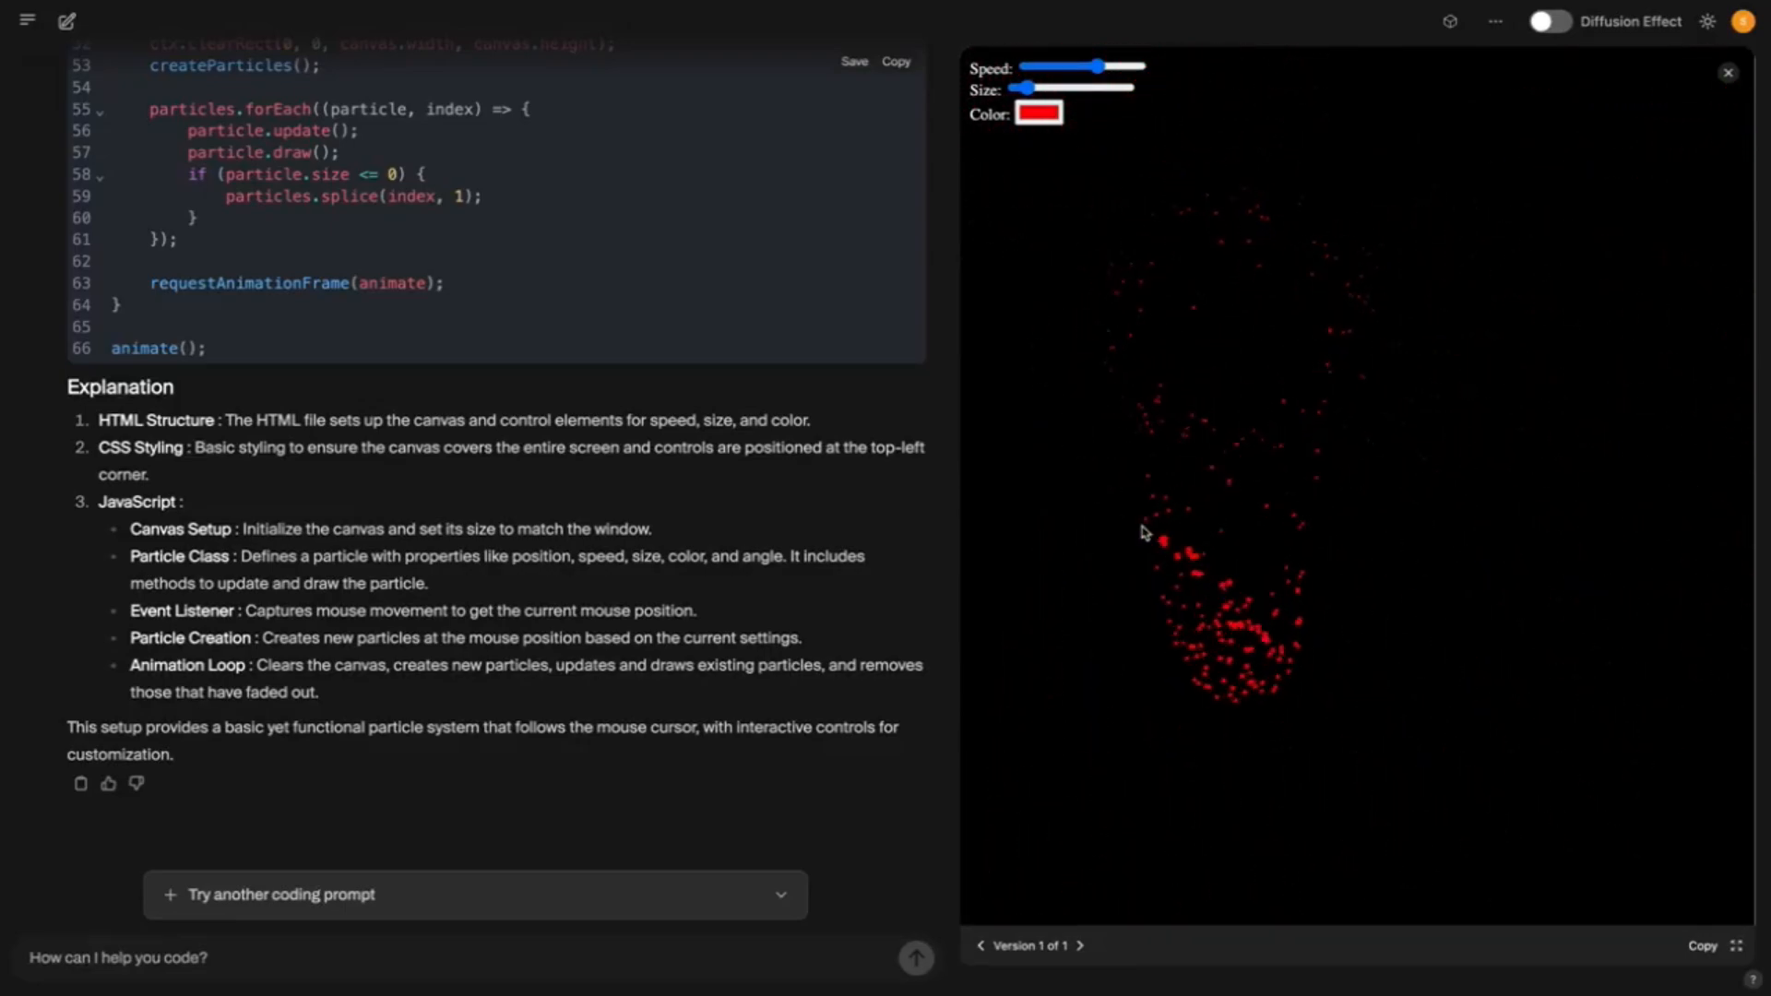
pyautogui.moveTo(1383, 365)
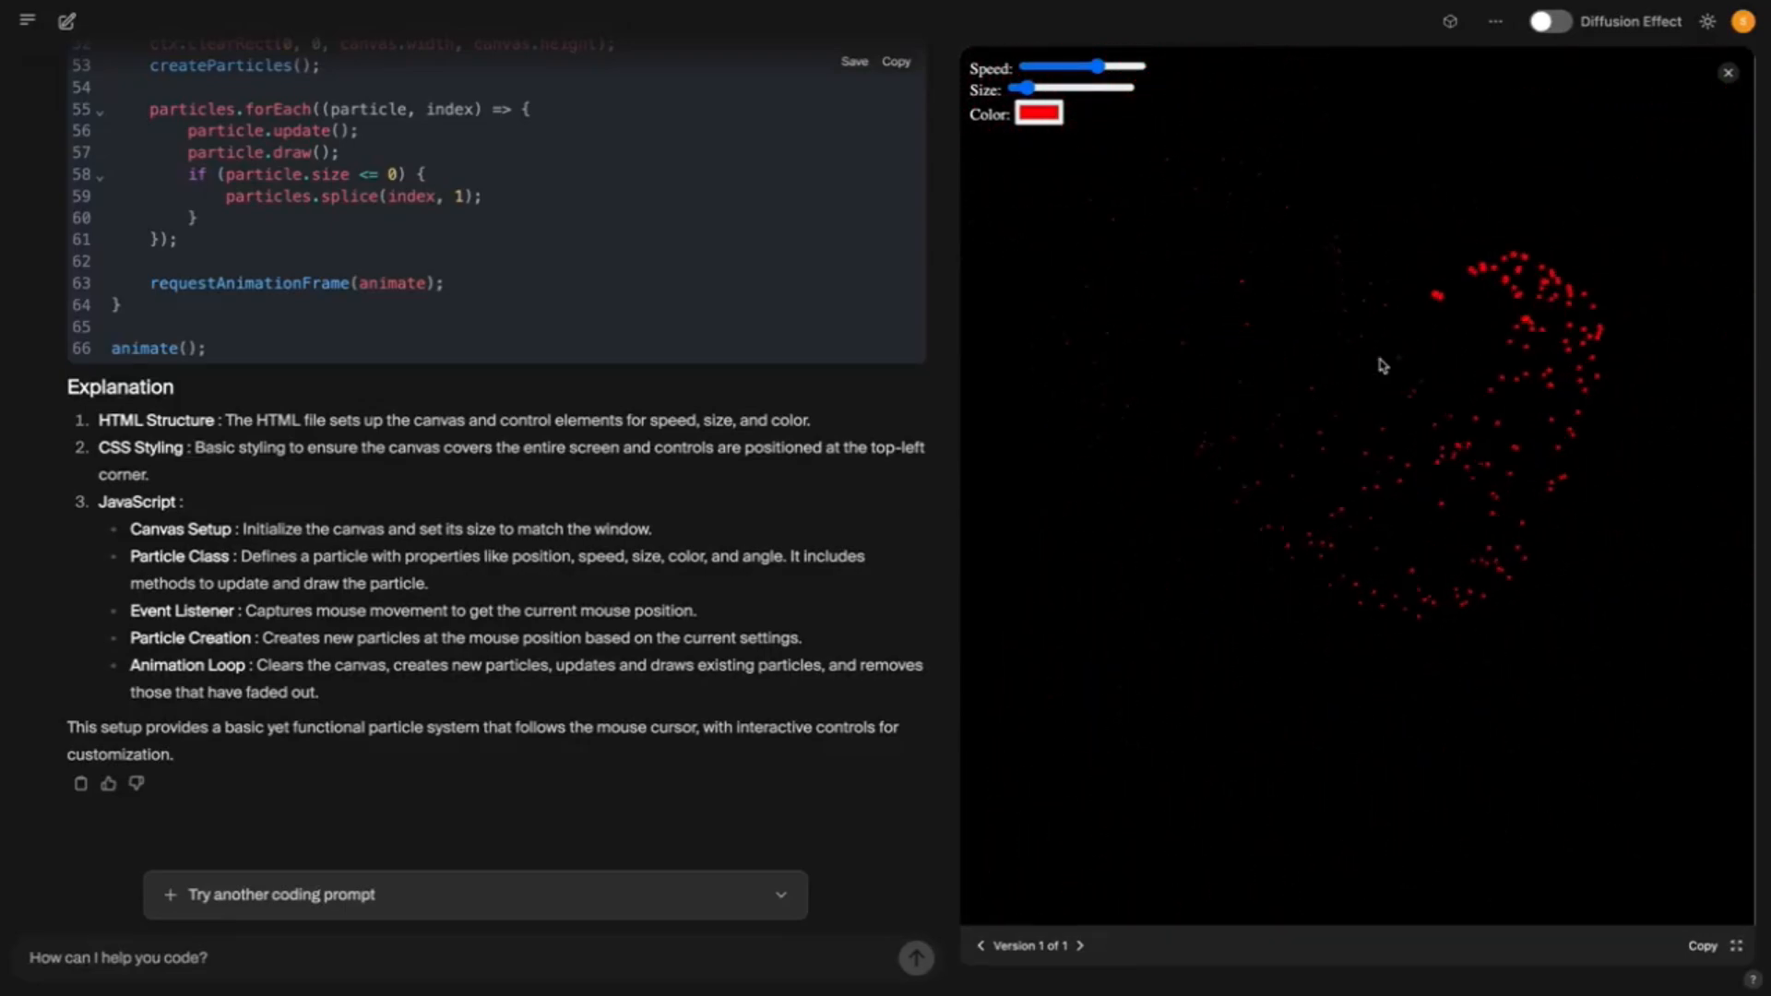
pyautogui.moveTo(1101, 458)
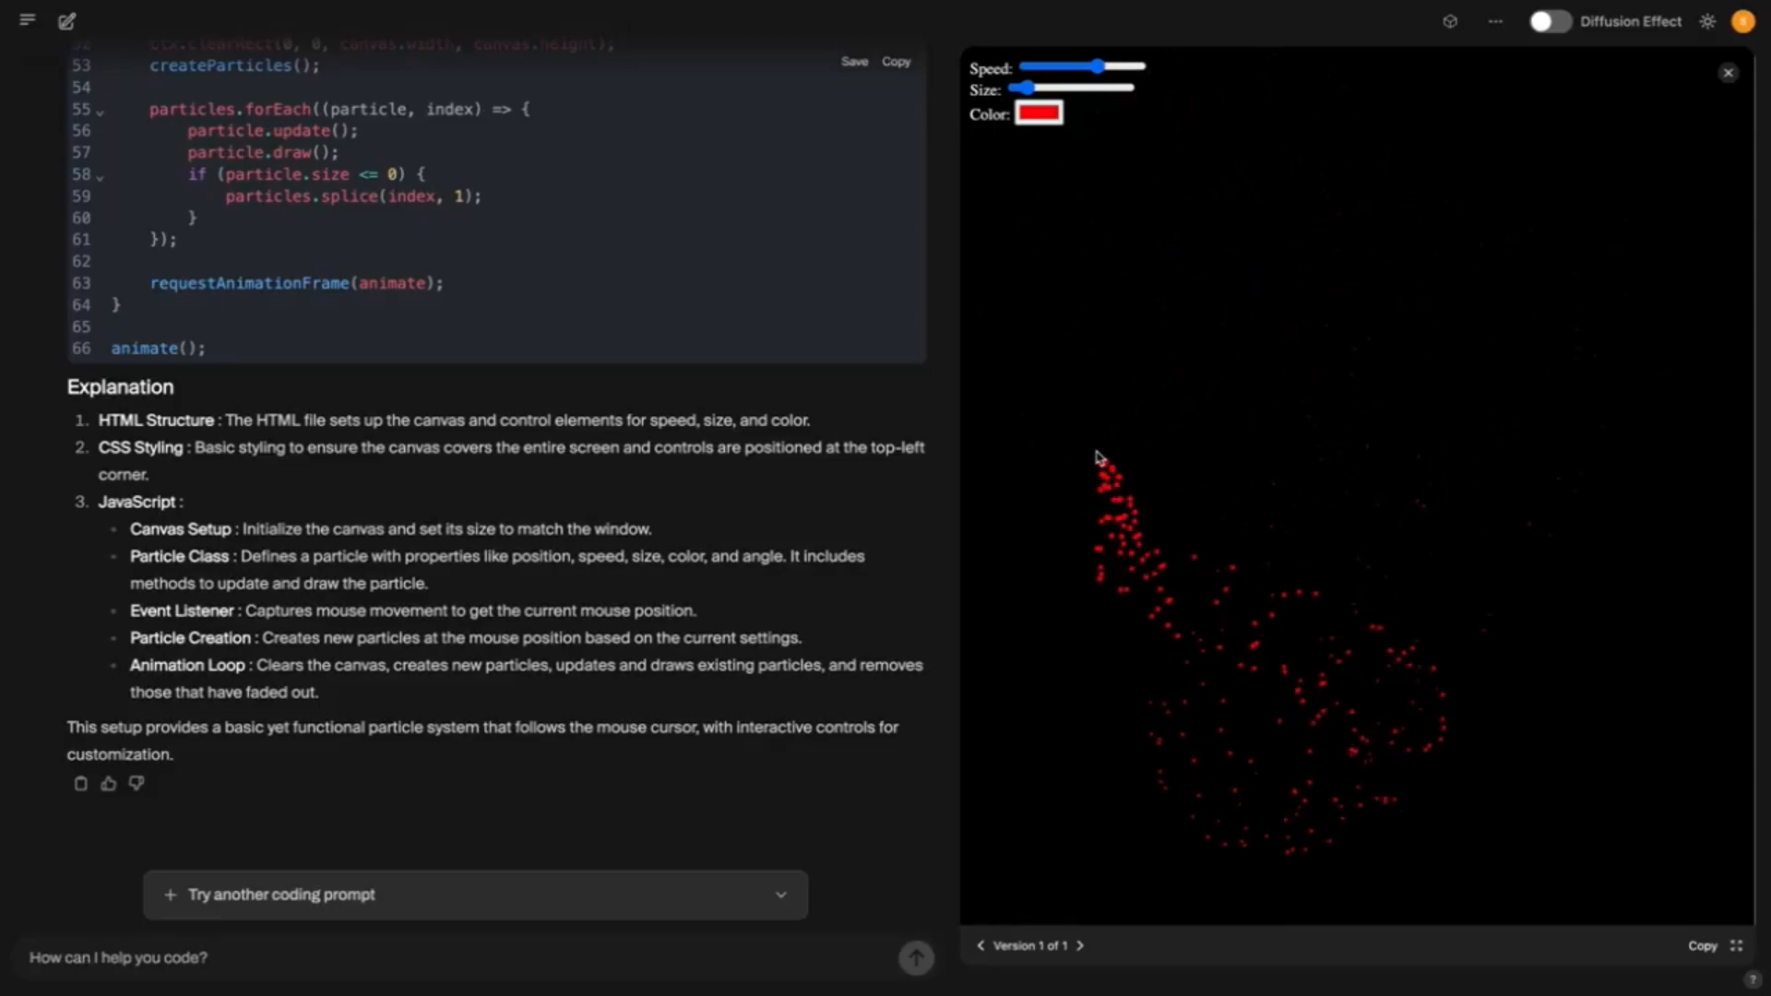
pyautogui.moveTo(1133, 570)
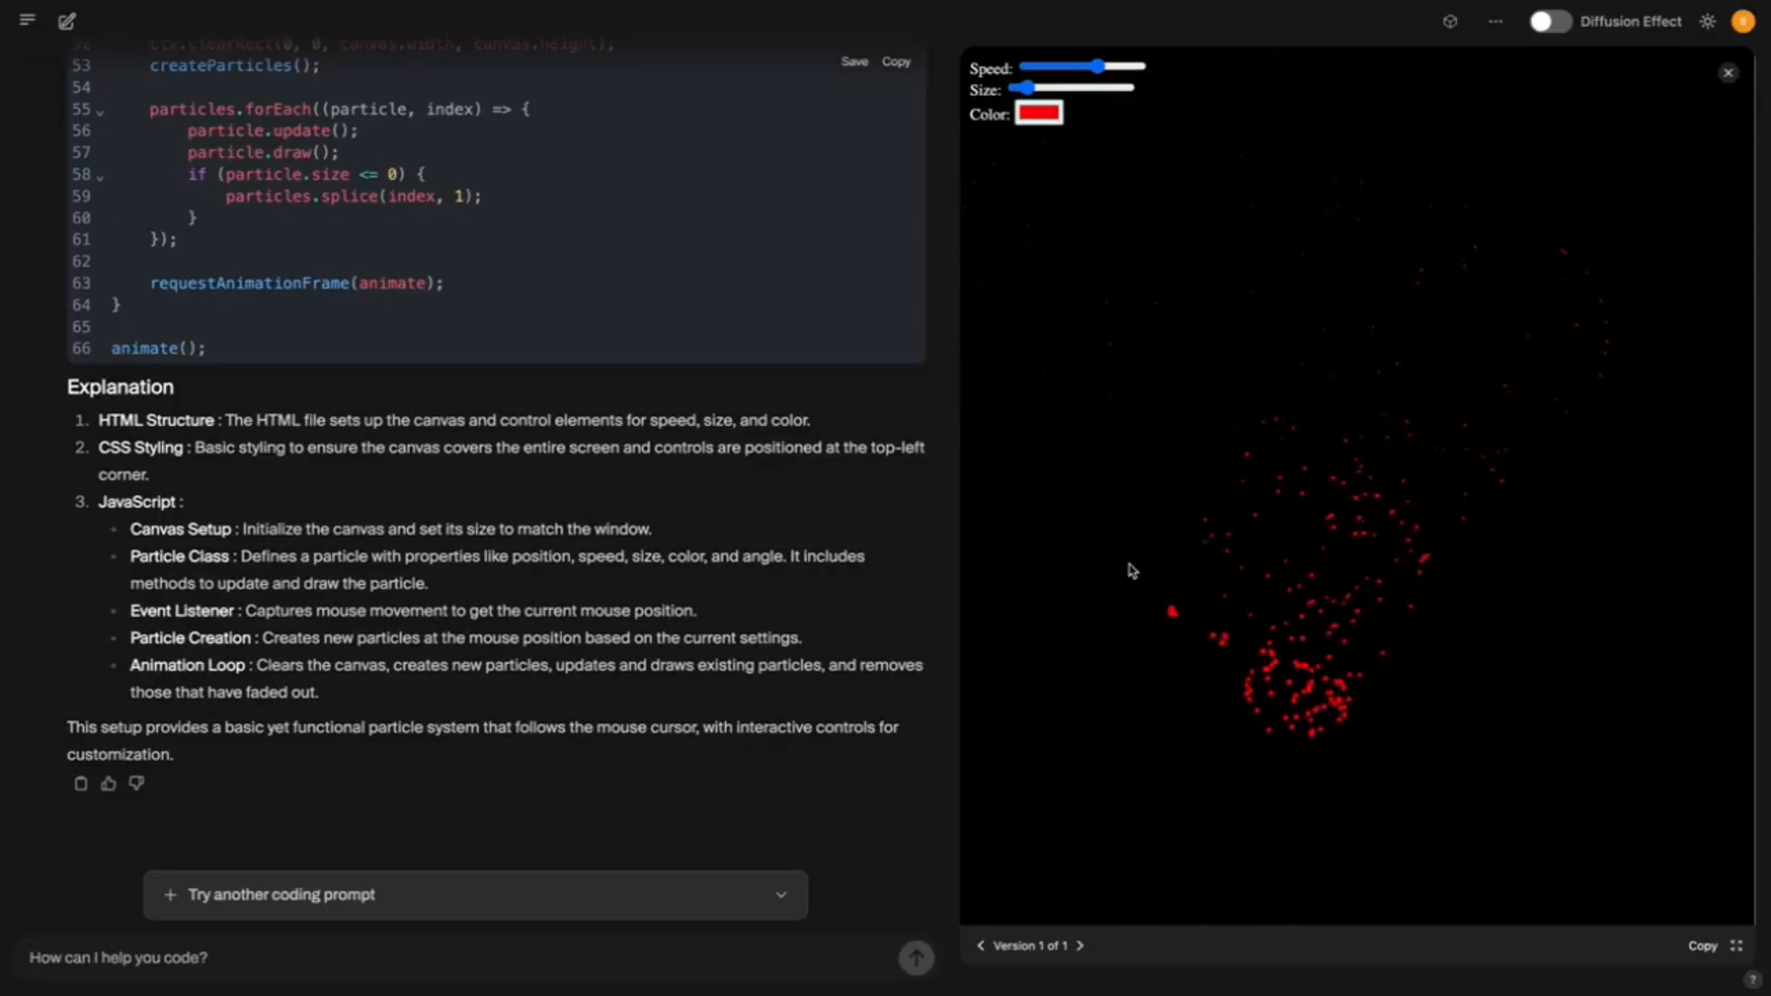
pyautogui.moveTo(1218, 110)
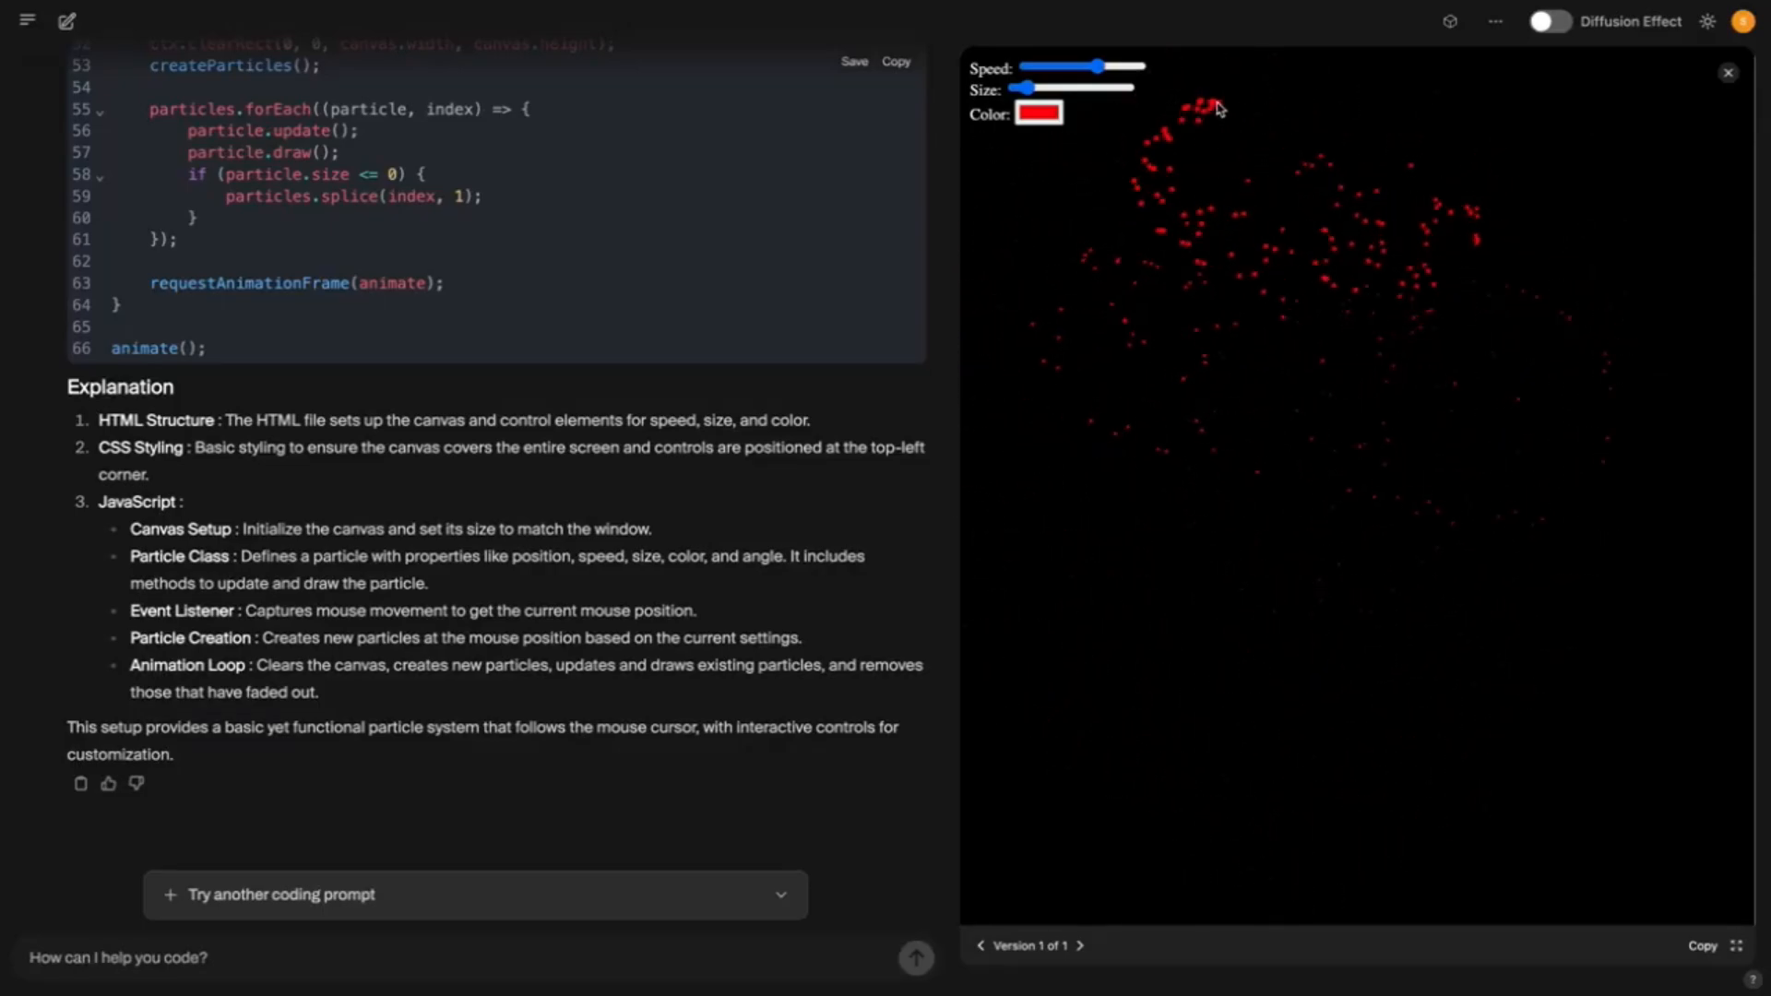
# Set the latest demo's particle color to blue via the Color swatch
pyautogui.click(1038, 112)
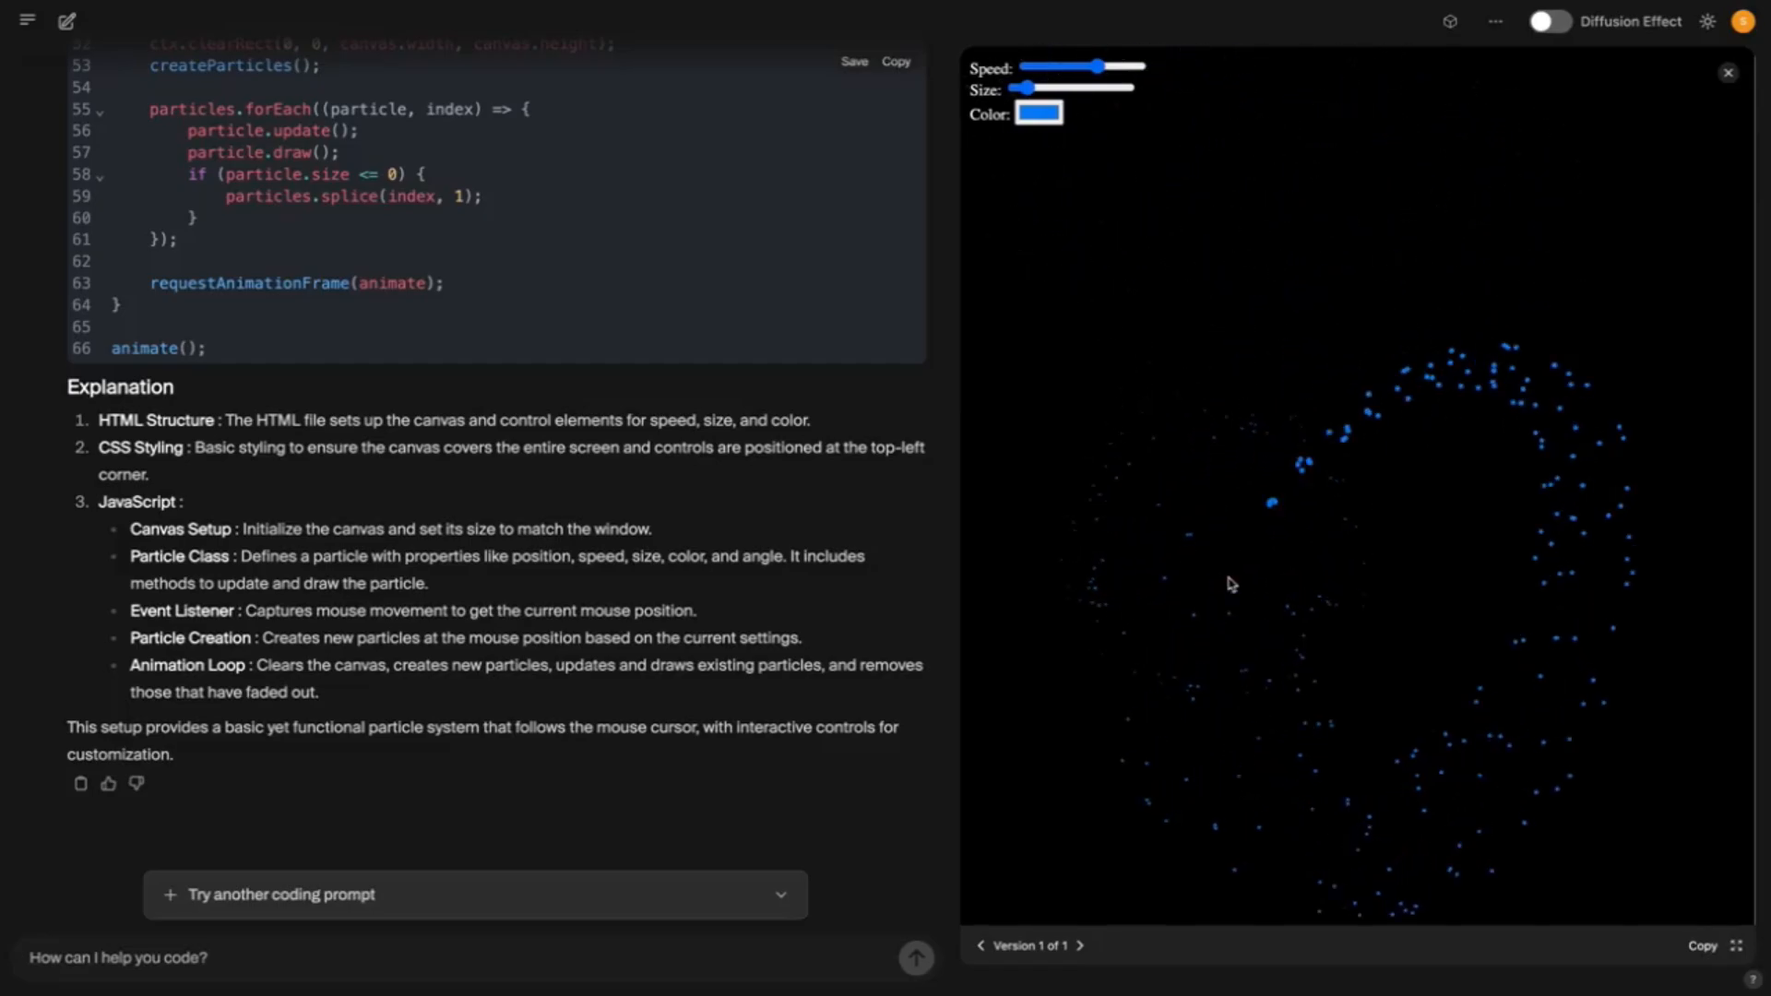
pyautogui.moveTo(1364, 584)
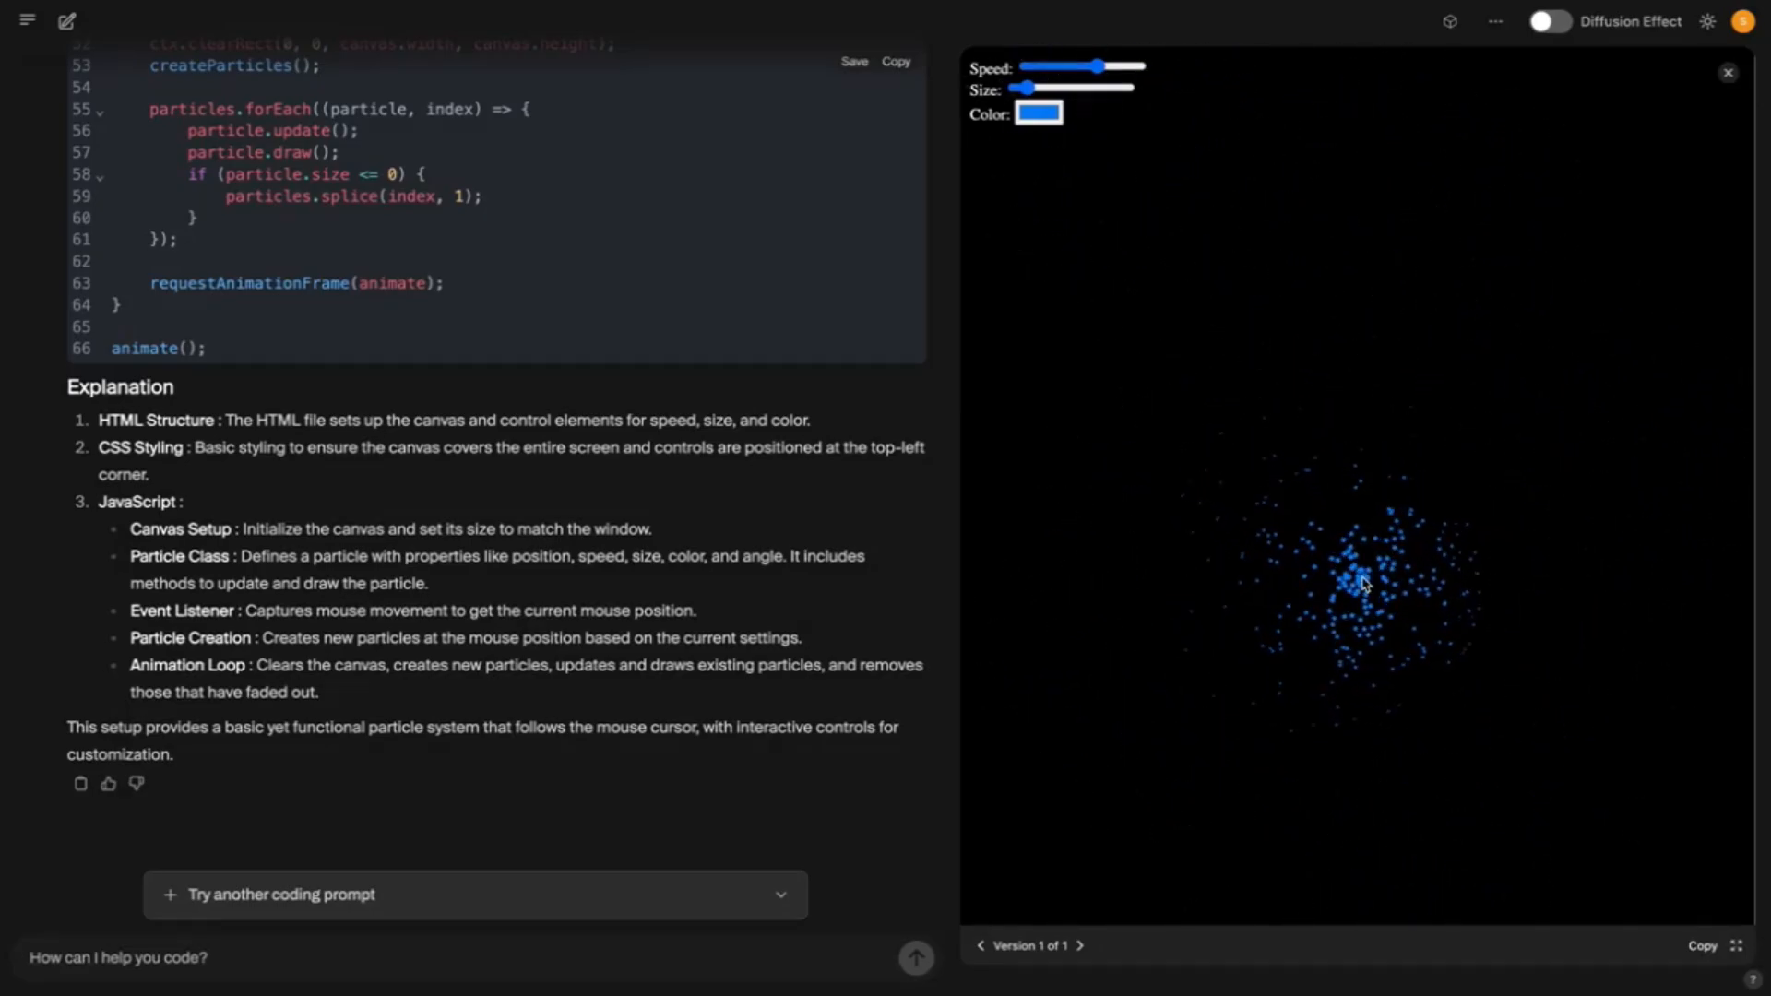